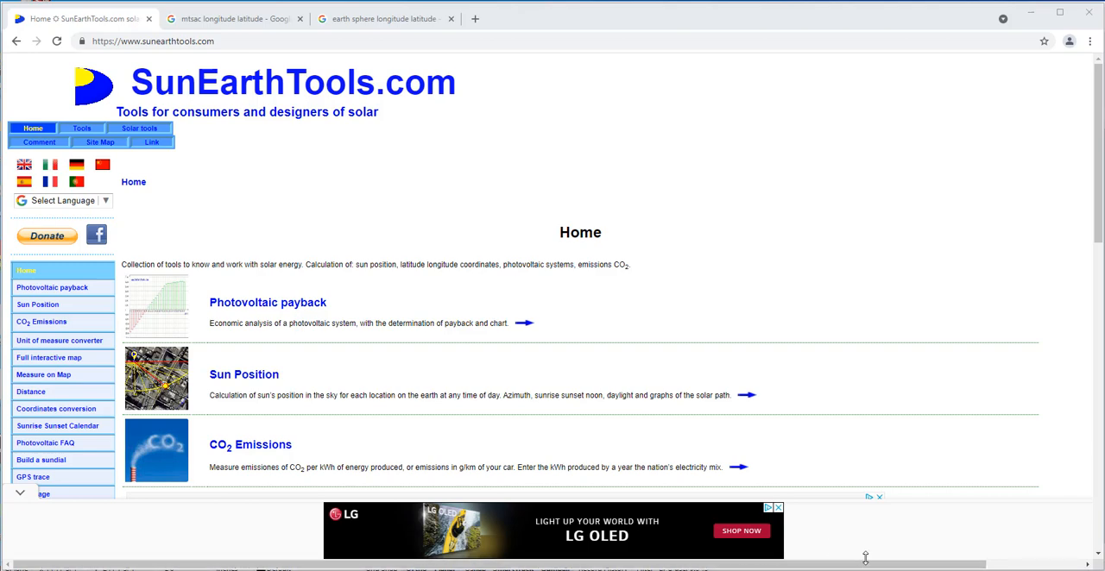
mouse_move(111, 290)
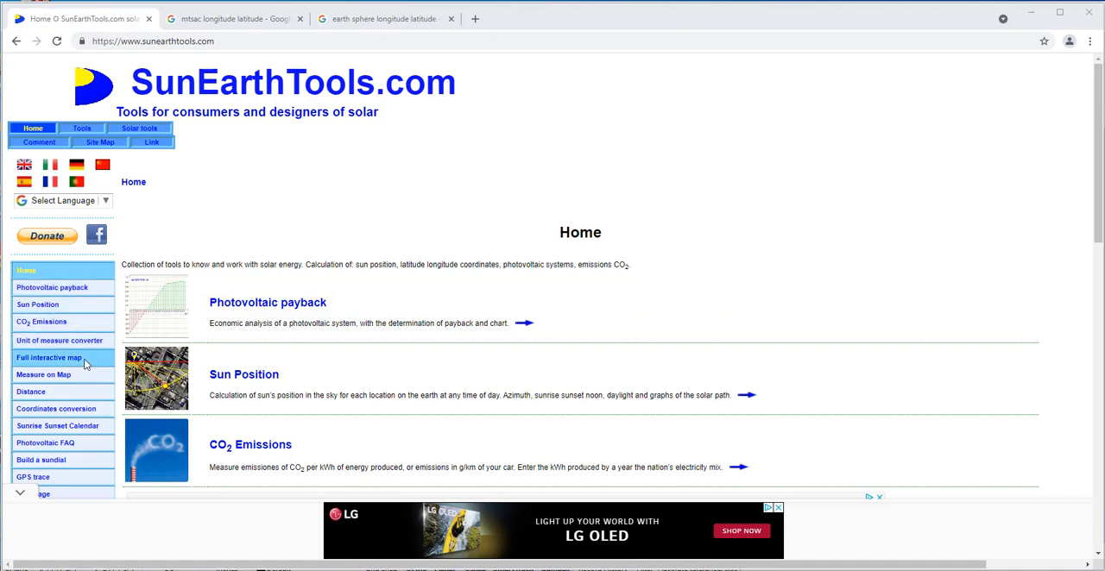
mouse_move(87, 335)
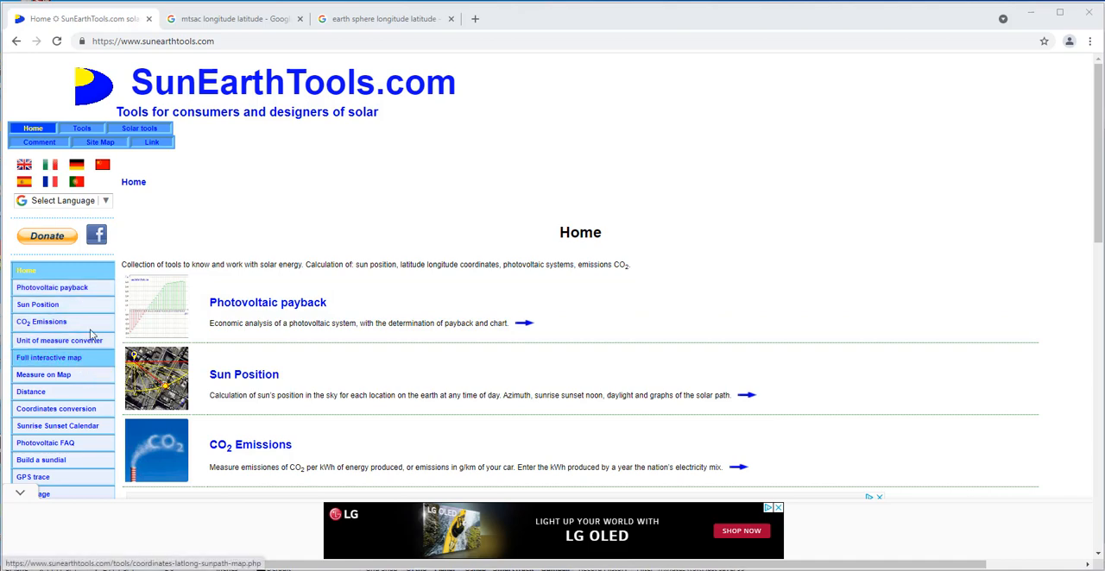
mouse_move(68, 367)
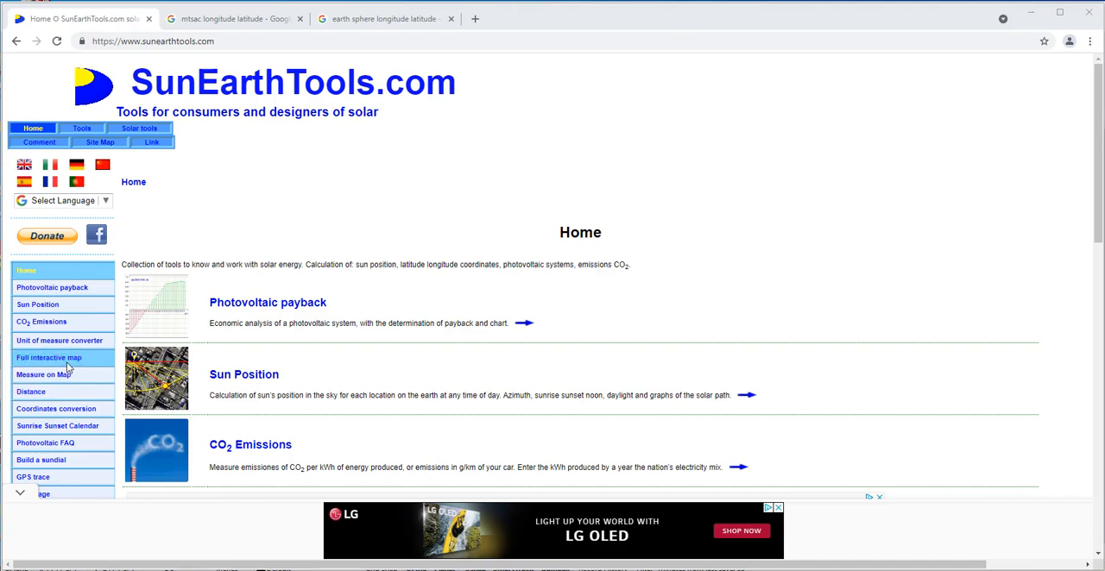
mouse_move(59, 340)
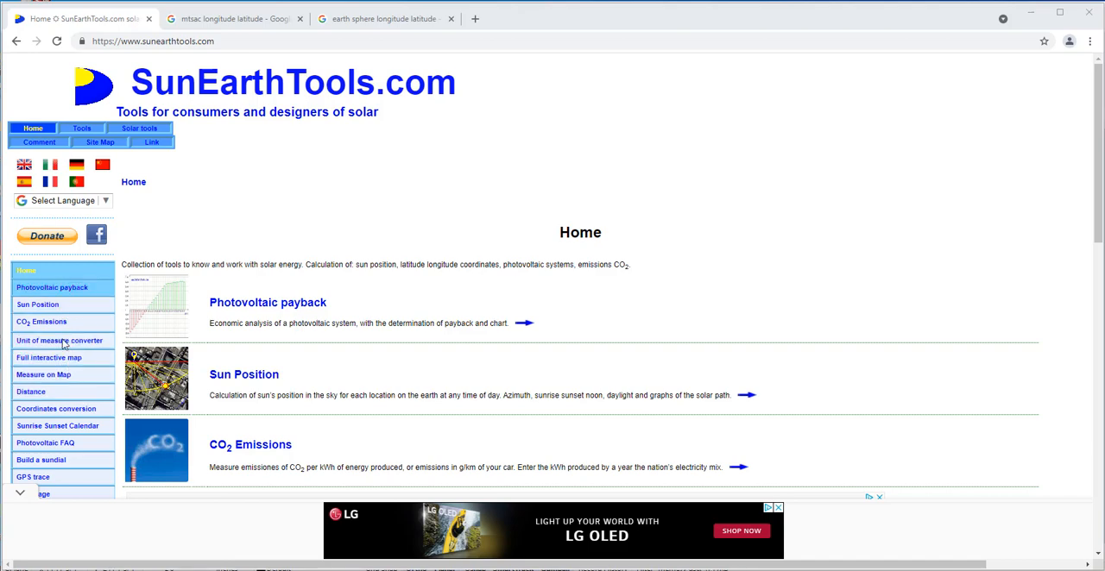
mouse_move(49, 357)
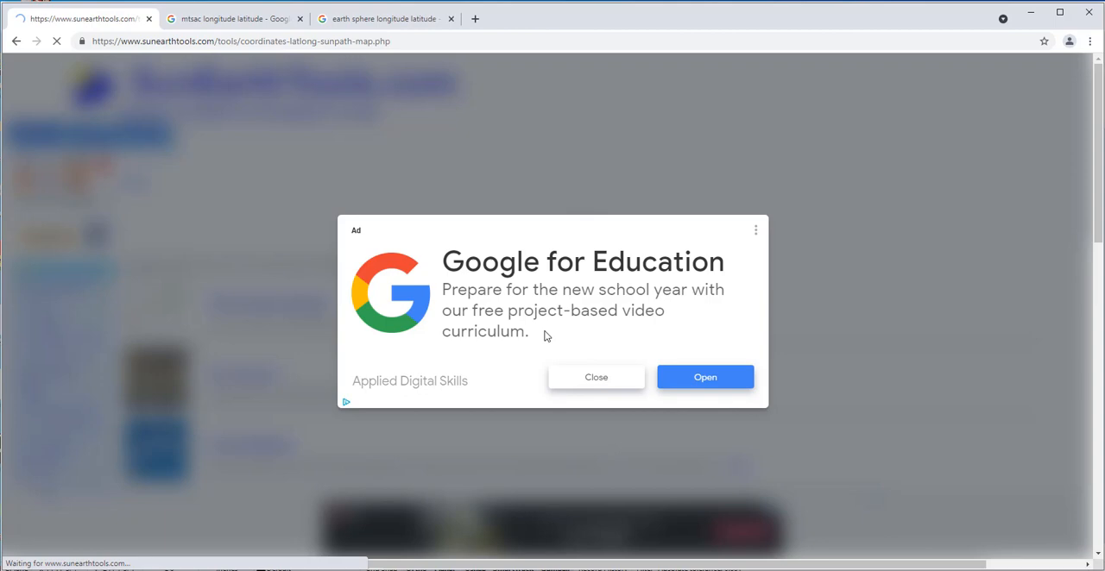
Close the advertisement popup and scroll down to the satellite sun-path map.
click(596, 377)
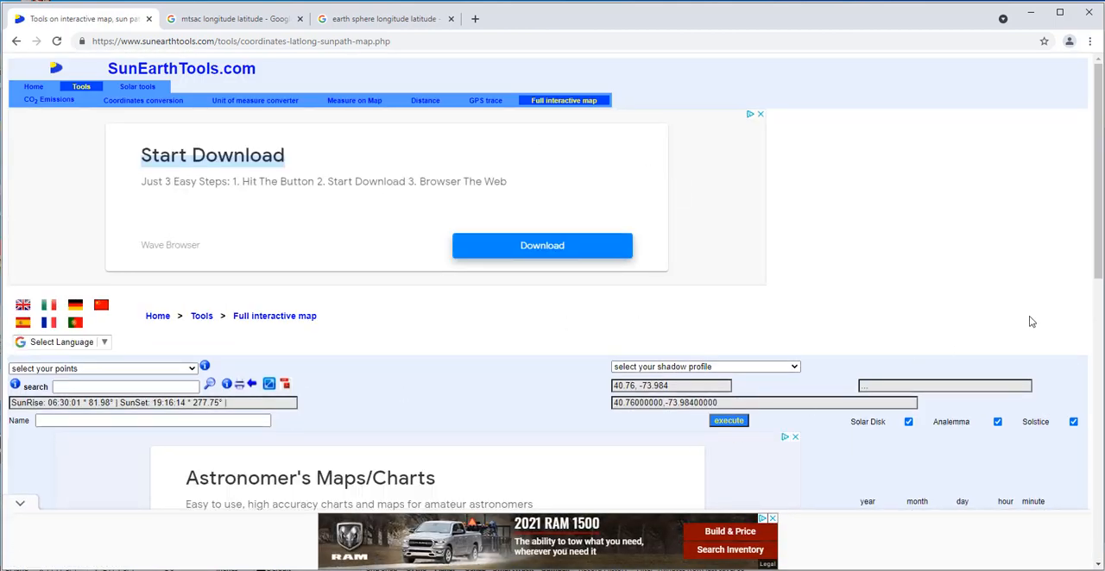
scroll(down, 3)
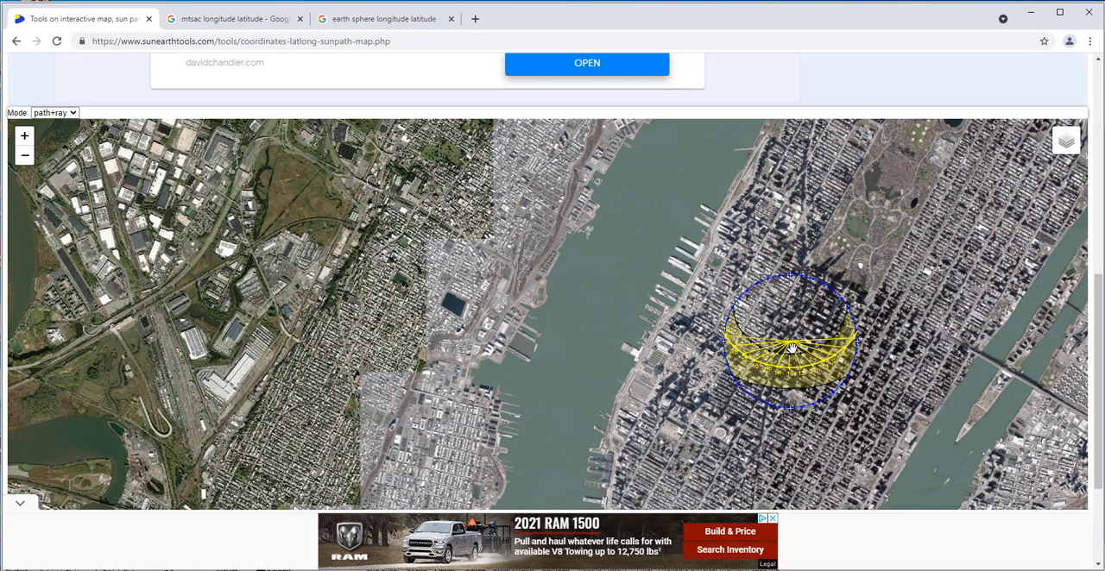
mouse_move(801, 377)
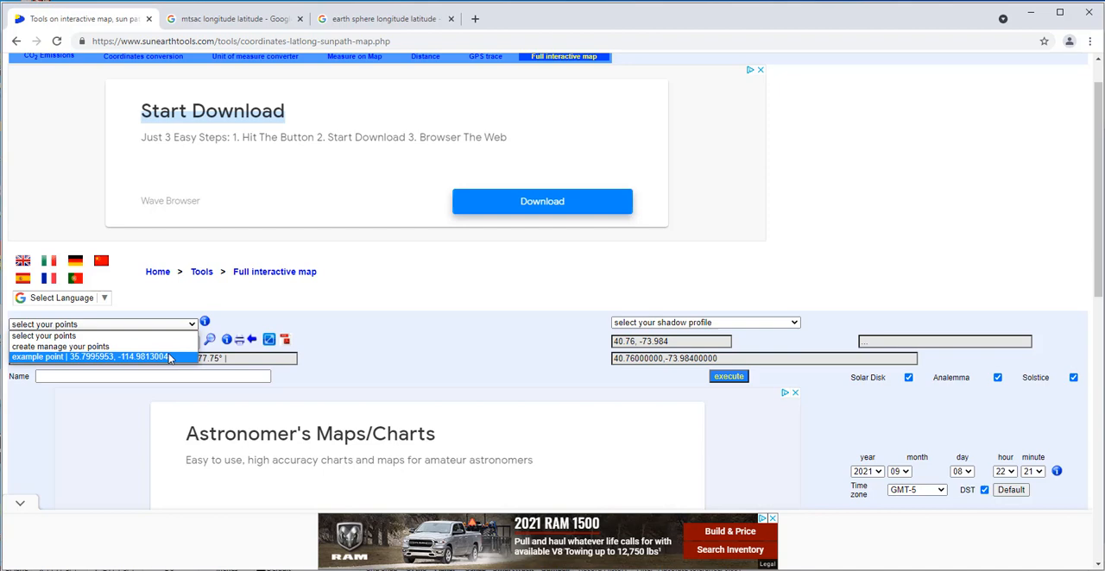
mouse_move(86, 361)
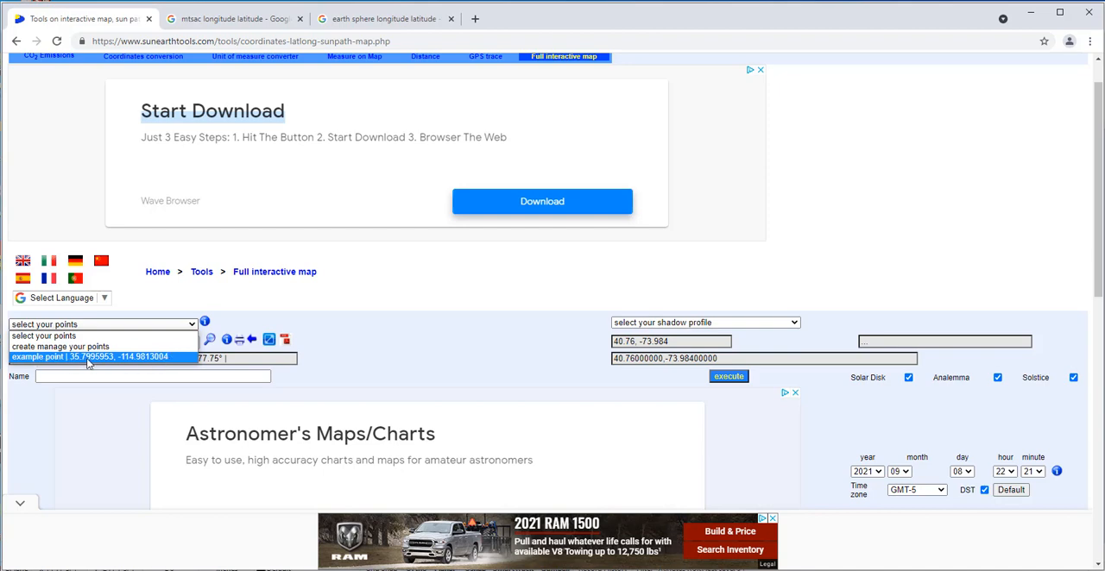
Choose the example point, then search for coordinates 34.0487, -117.8421.
click(90, 357)
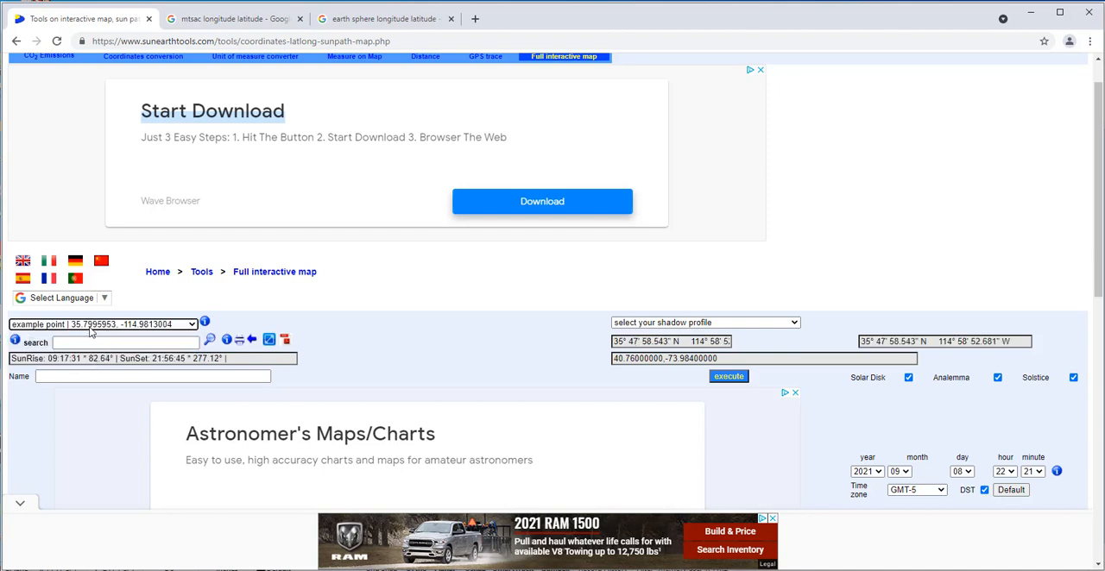
click(125, 343)
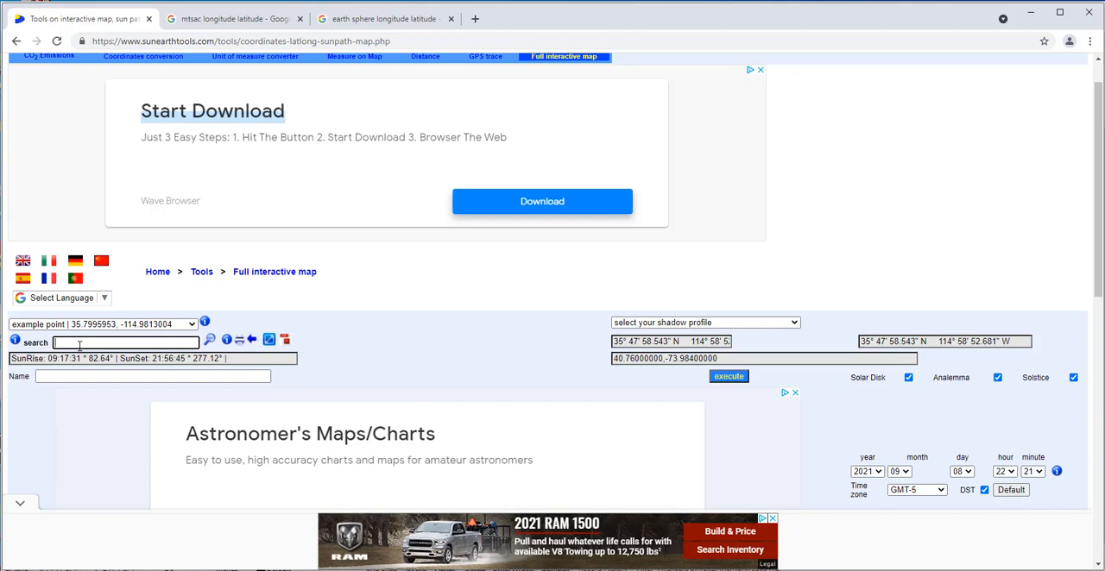
text(34)
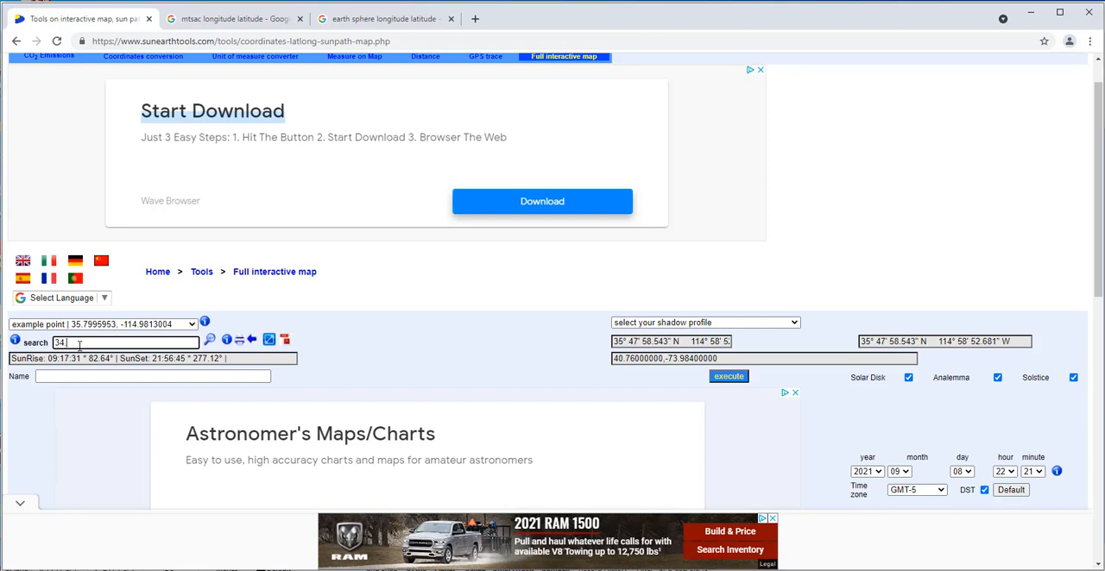
text(.0)
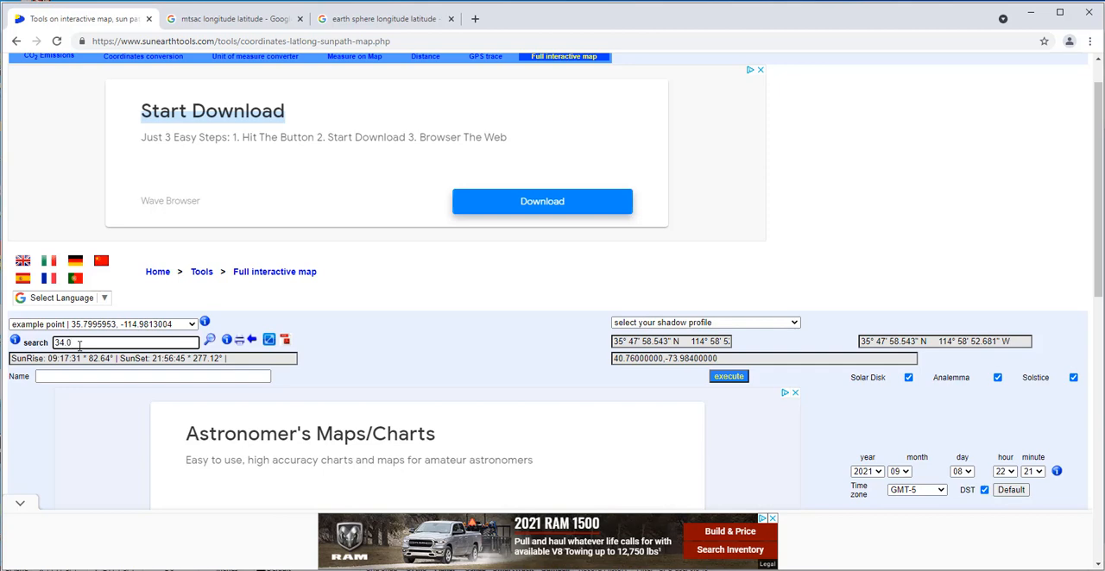
text(48)
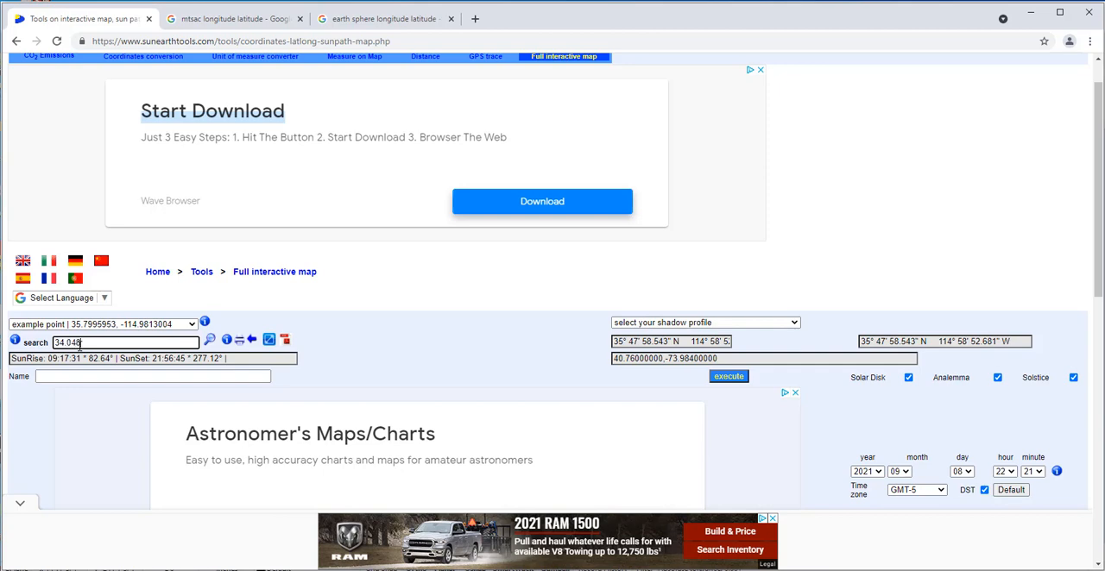
text(7,)
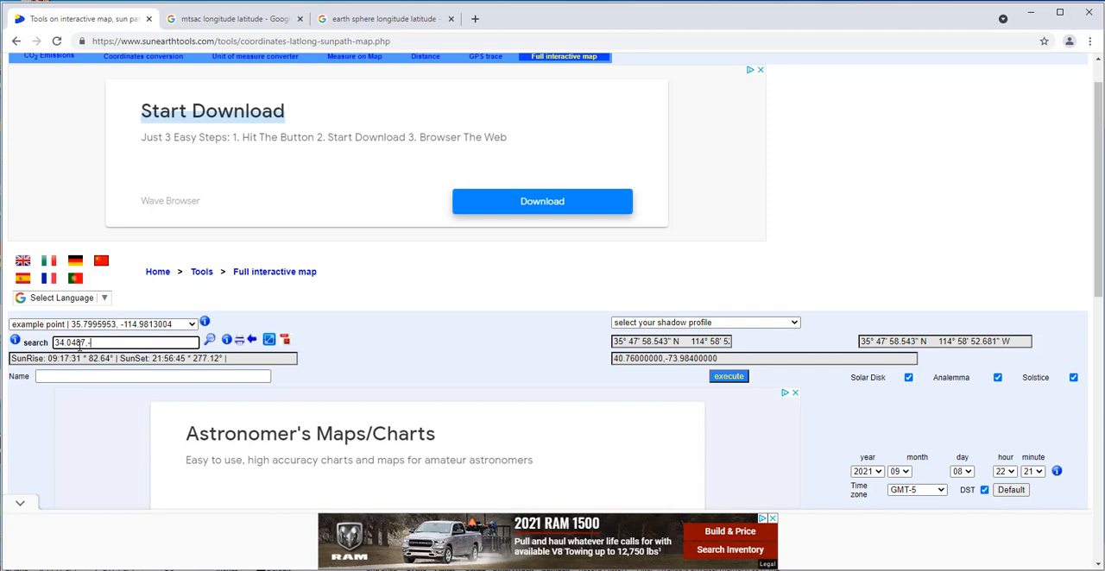
text(117)
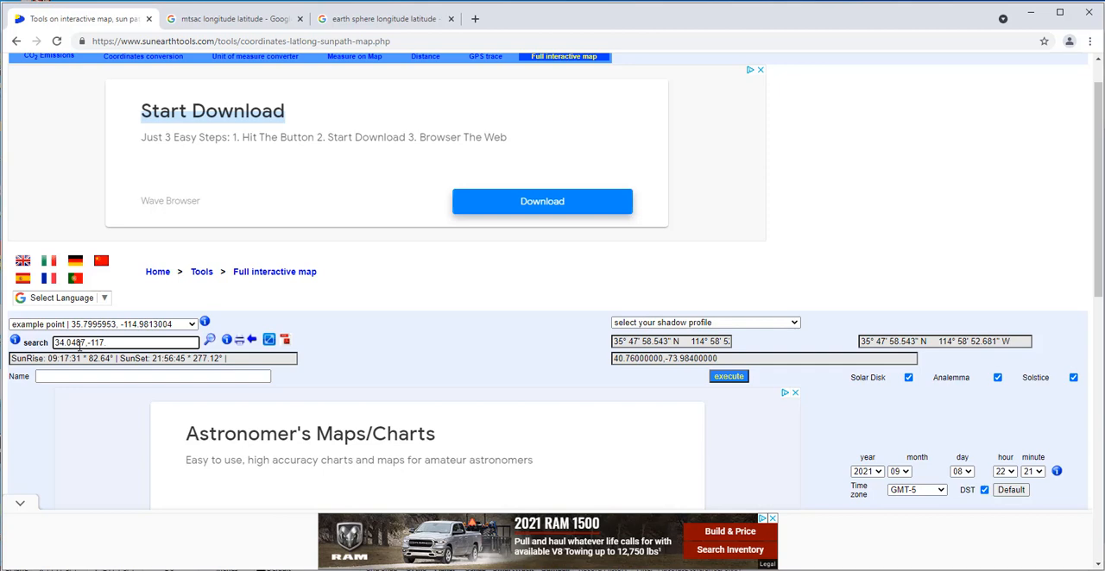
text(84)
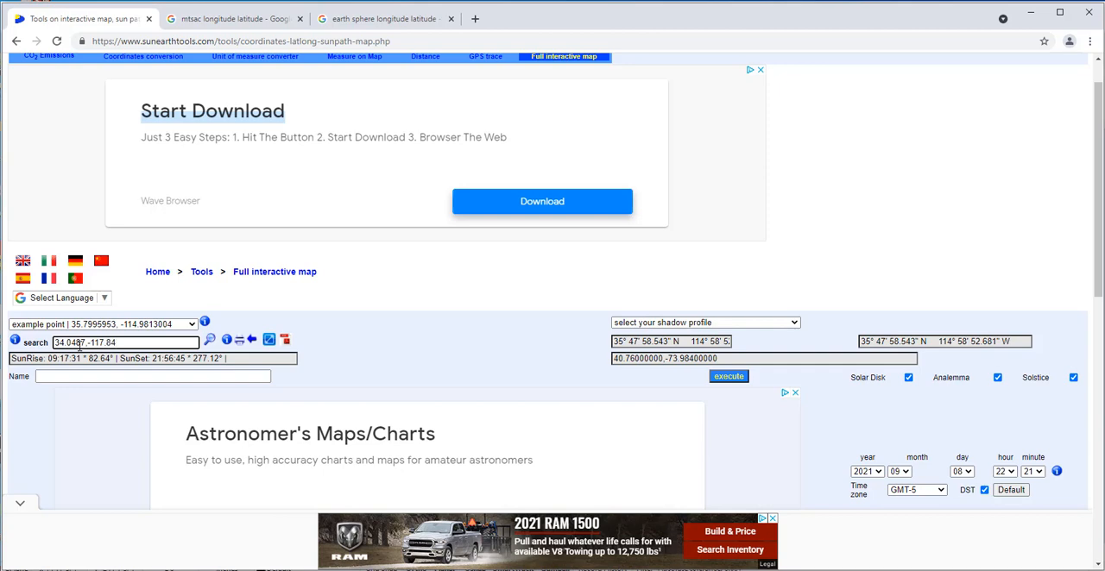
text(21)
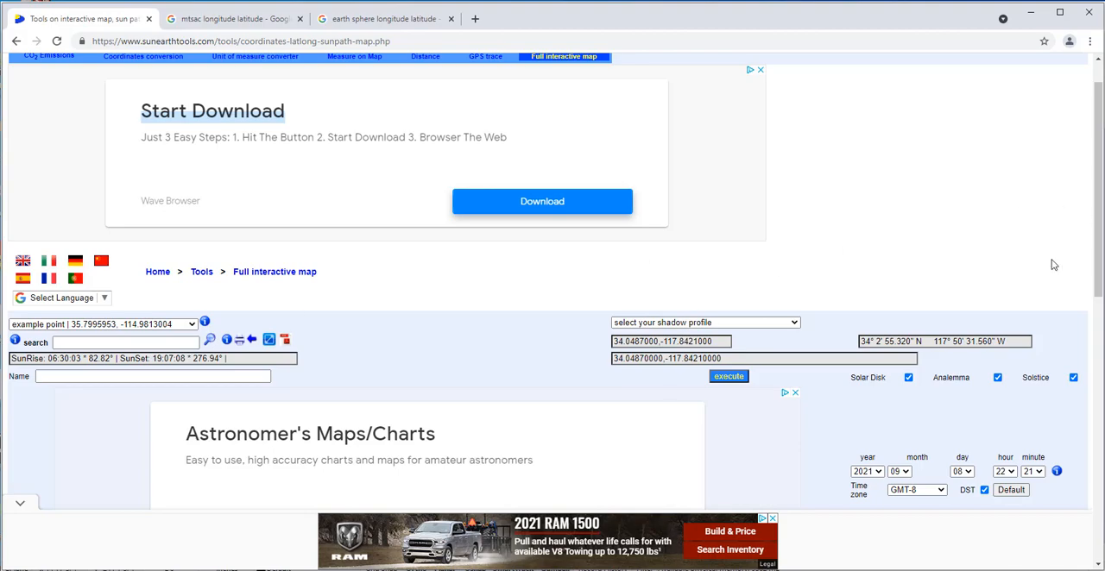
click(729, 376)
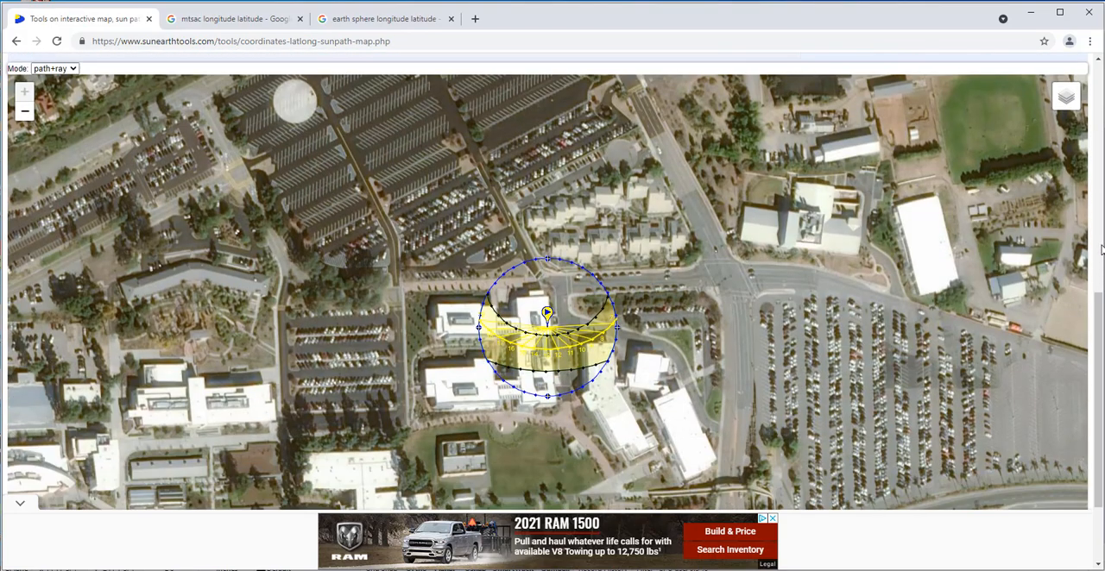
scroll(down, 3)
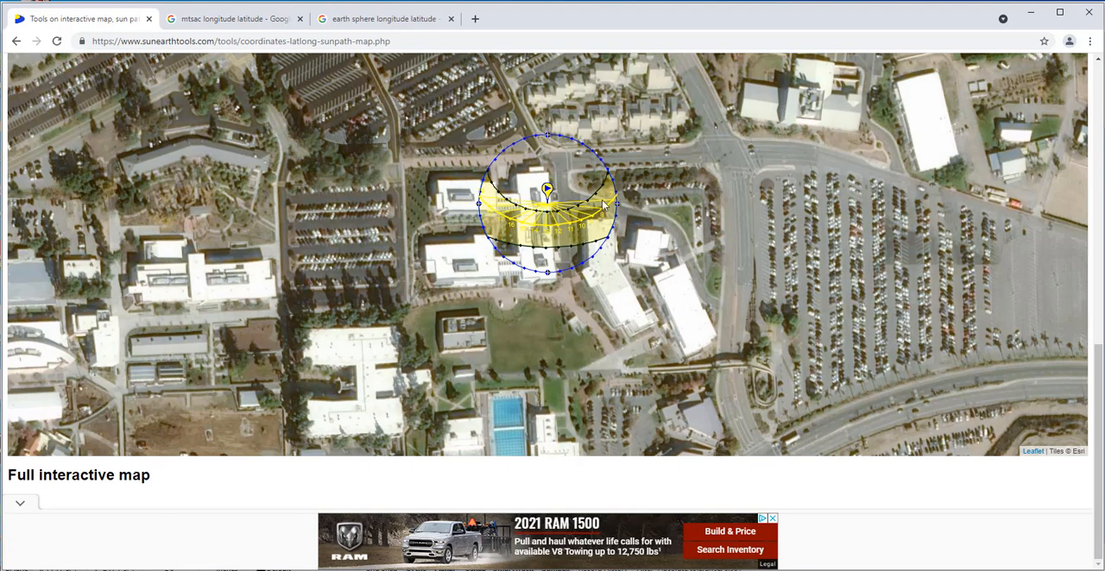
mouse_move(925, 274)
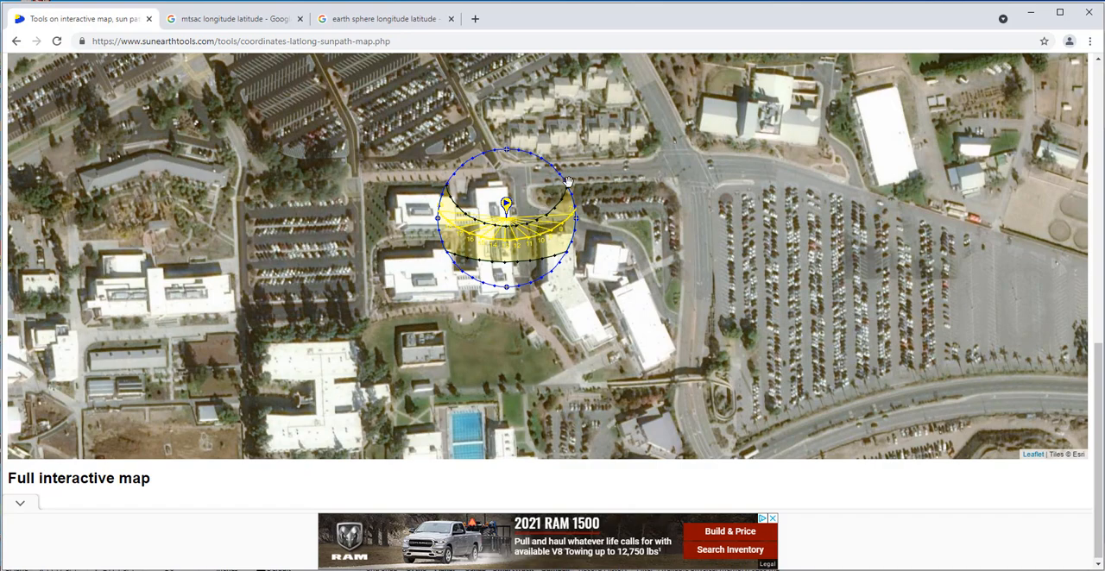
mouse_move(570, 259)
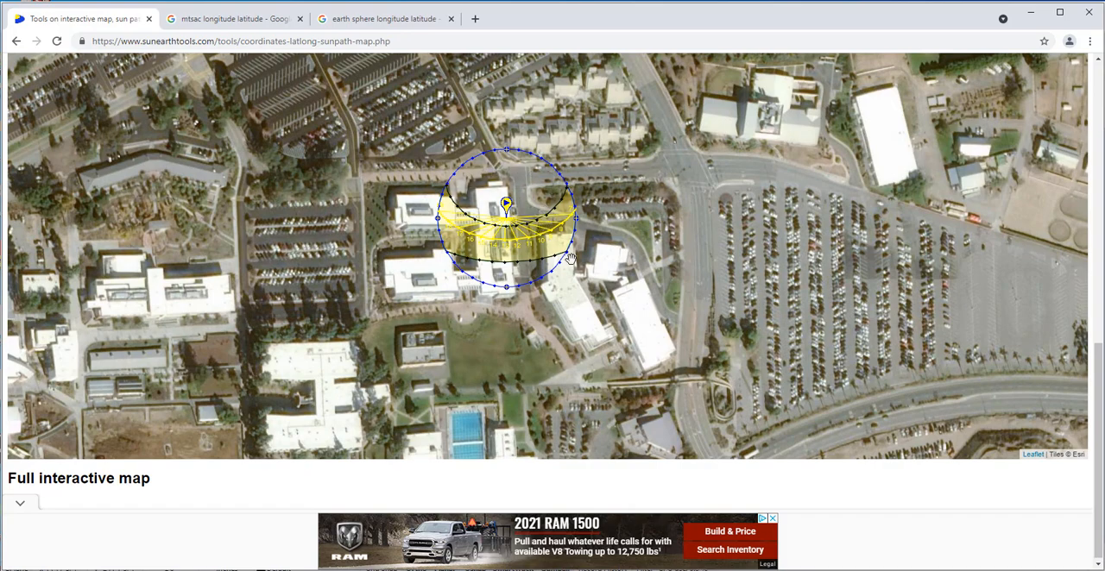
mouse_move(1005, 247)
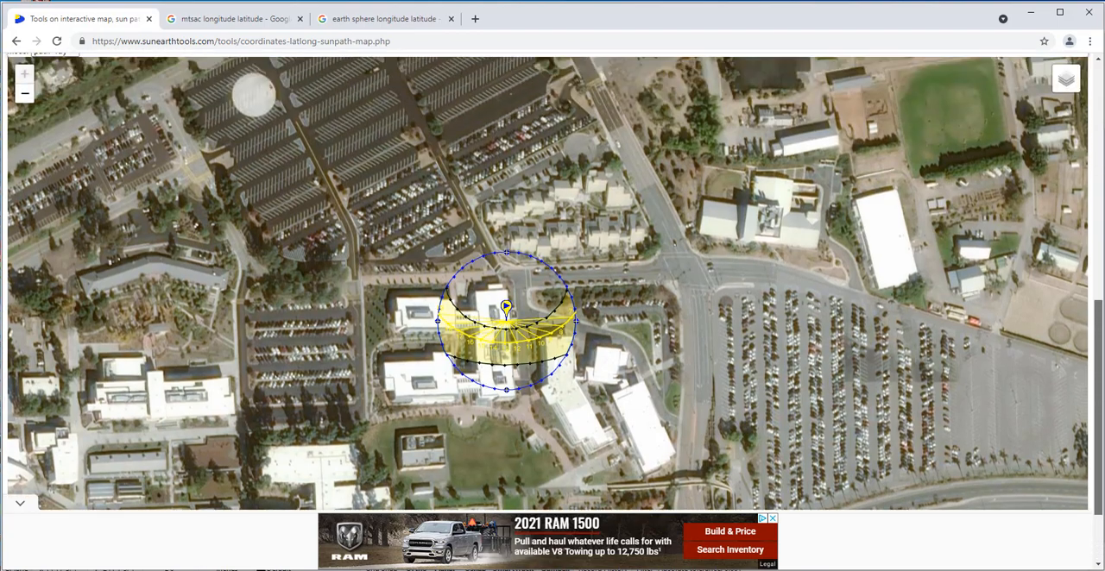
scroll(up, 3)
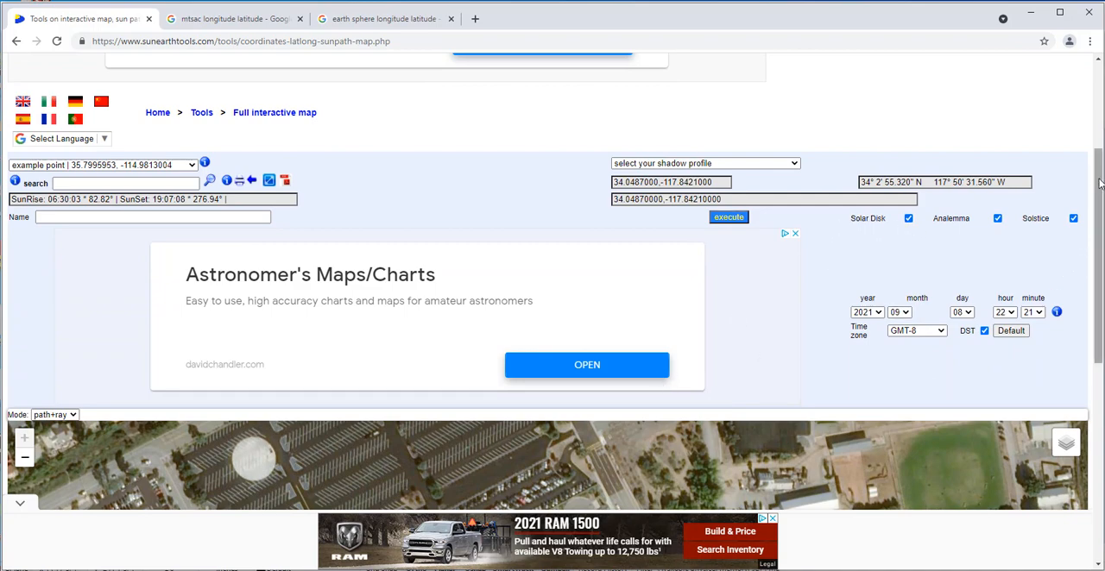
Turn on the Analemma option for the sun path map.
scroll(down, 3)
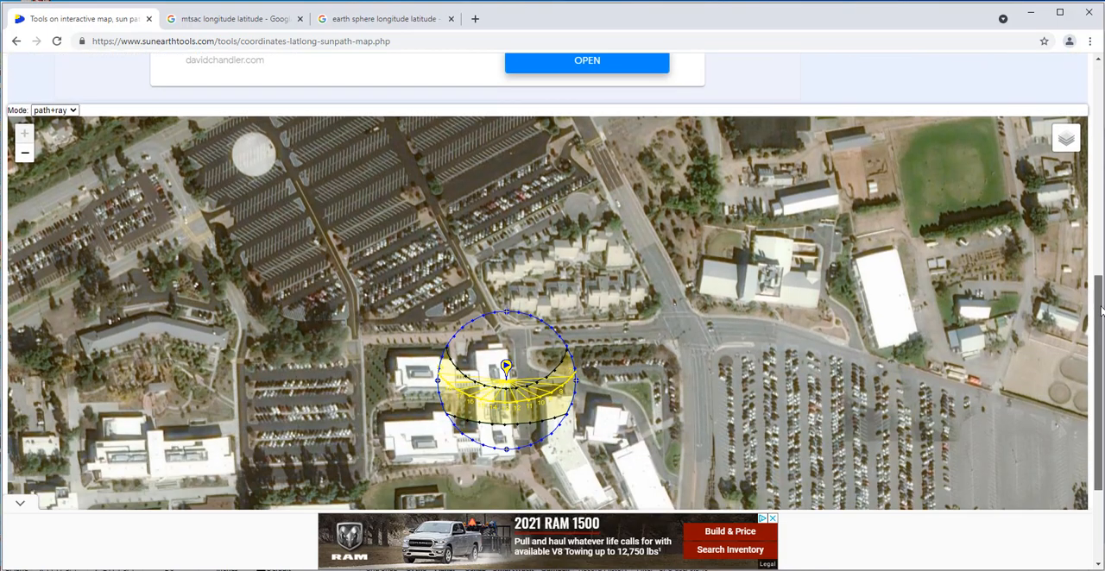
scroll(up, 3)
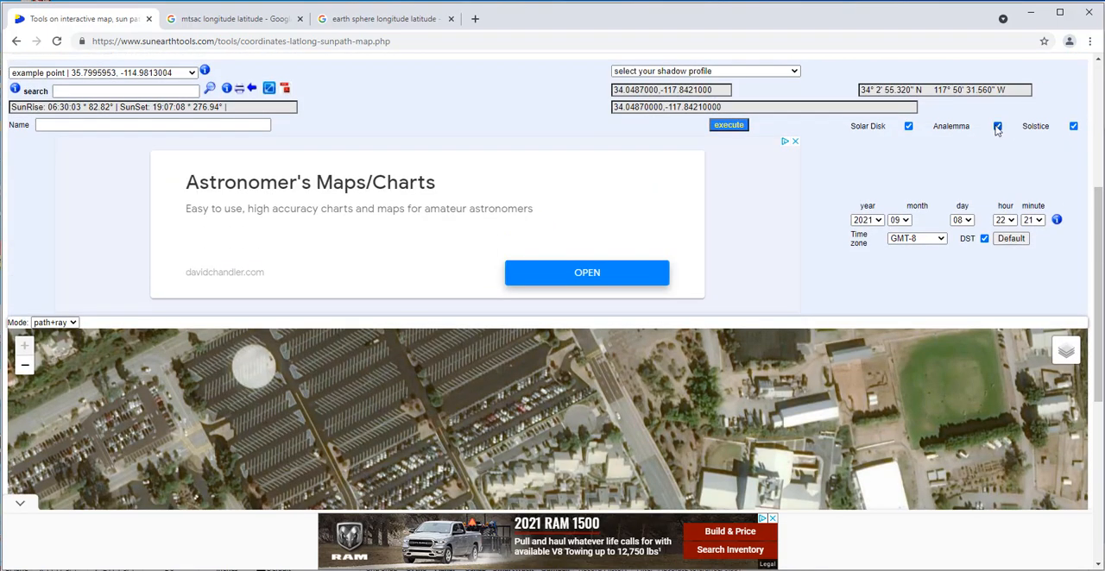
click(998, 126)
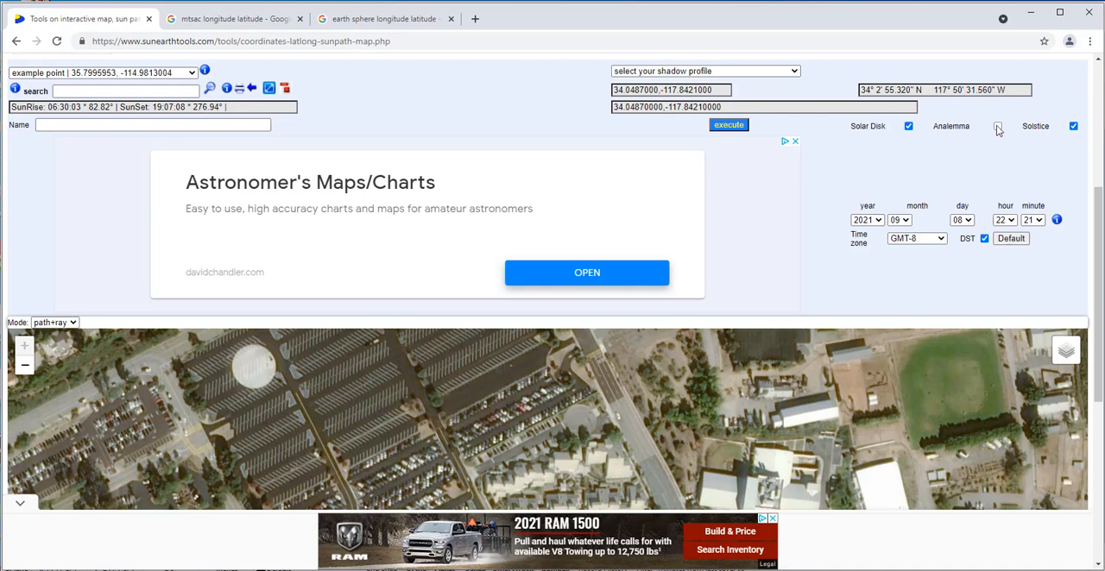
click(997, 126)
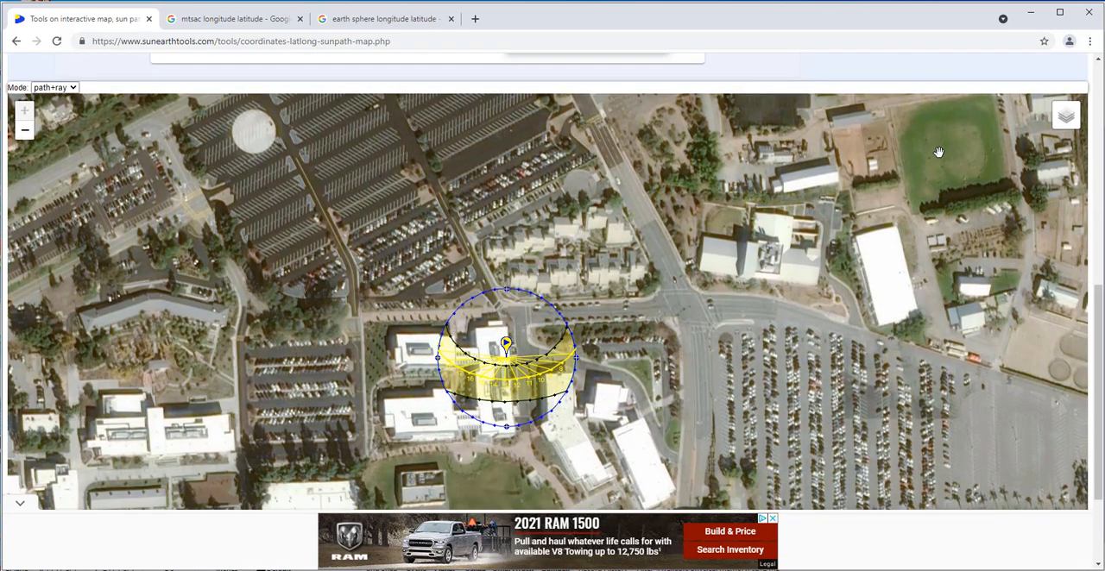
mouse_move(936, 239)
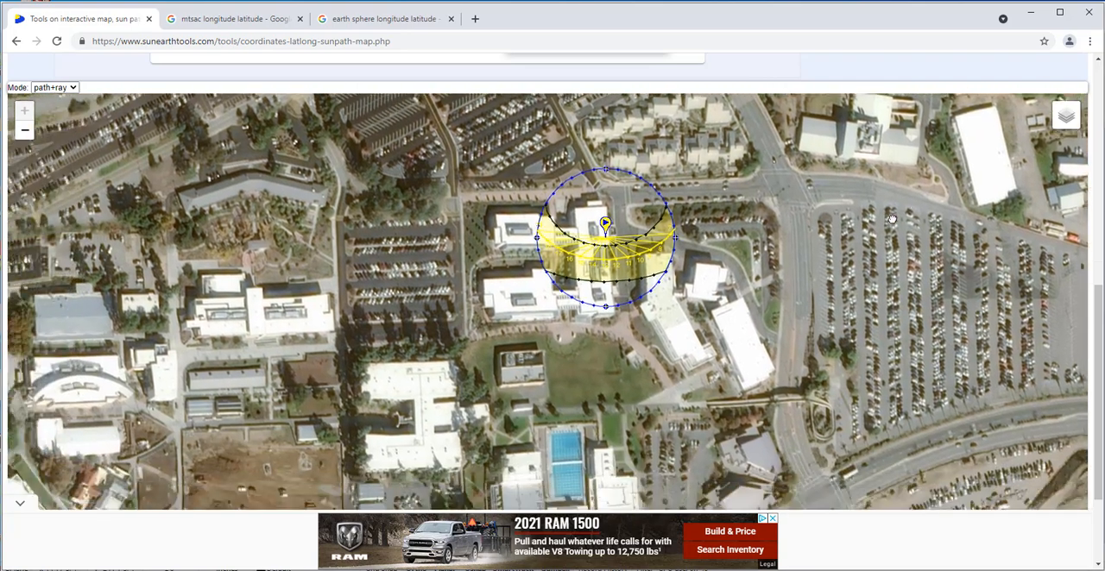
Toggle Solar Disk off and on, panning the map north of campus.
scroll(up, 3)
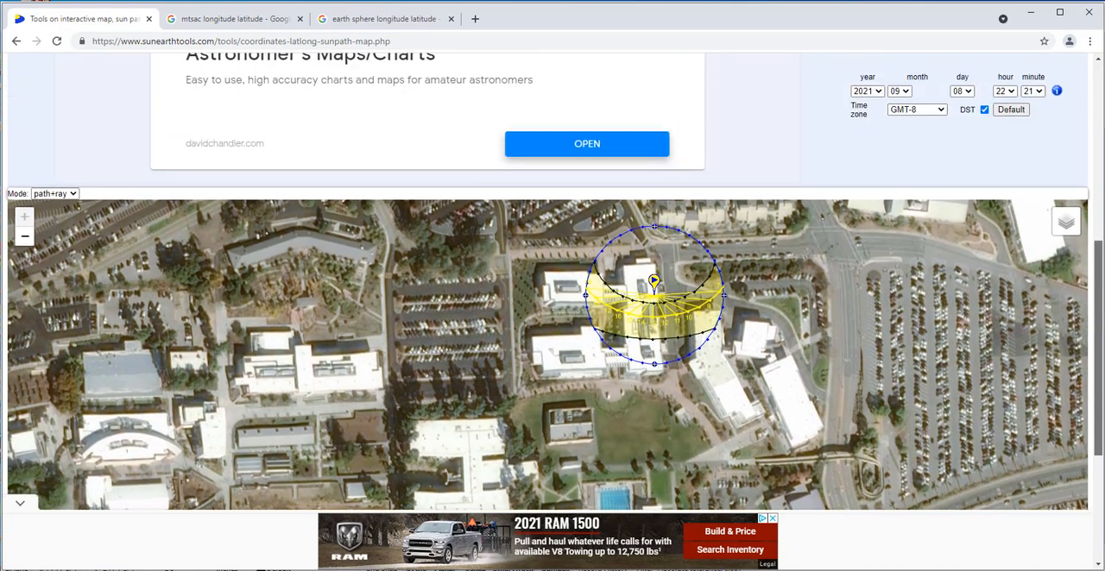
scroll(up, 3)
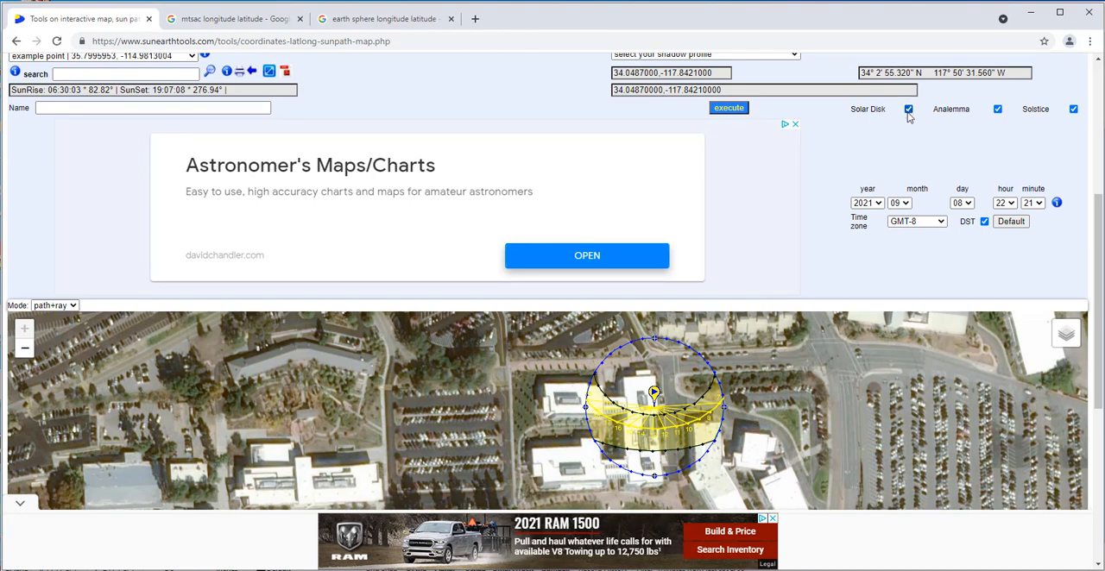
click(908, 108)
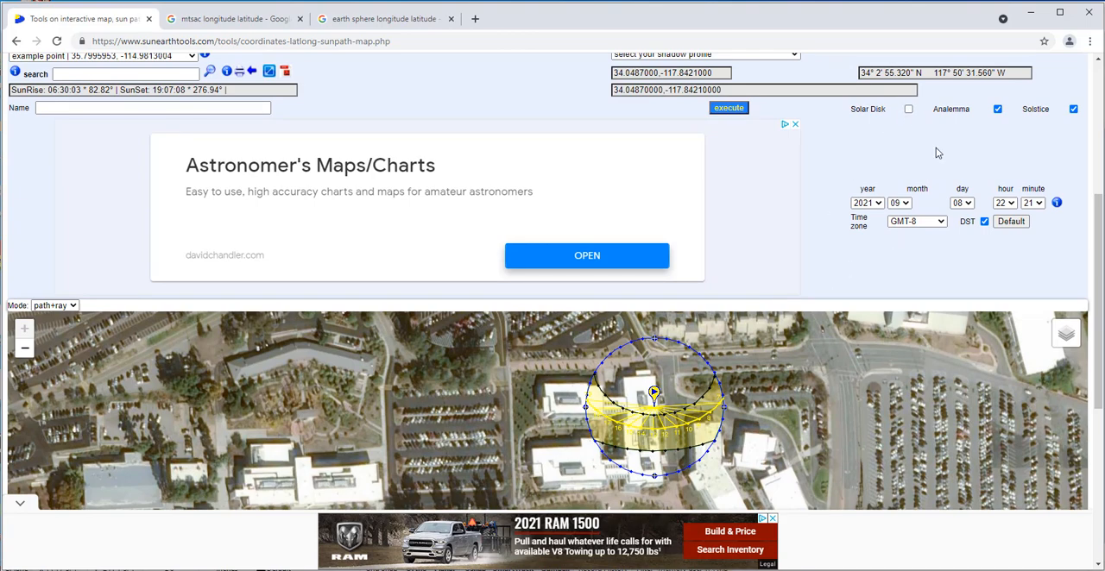
click(908, 109)
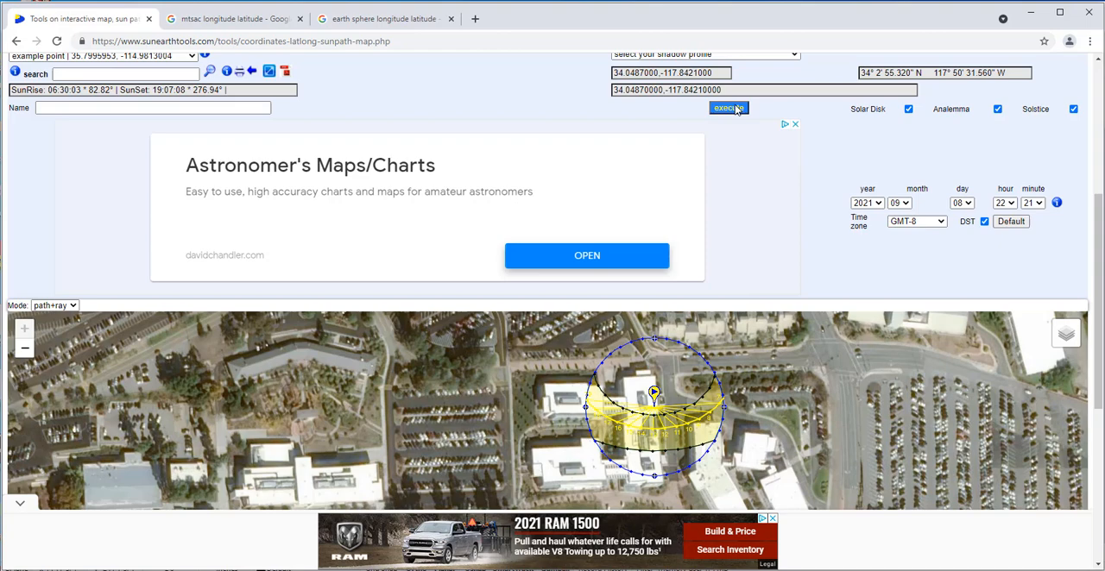
click(907, 109)
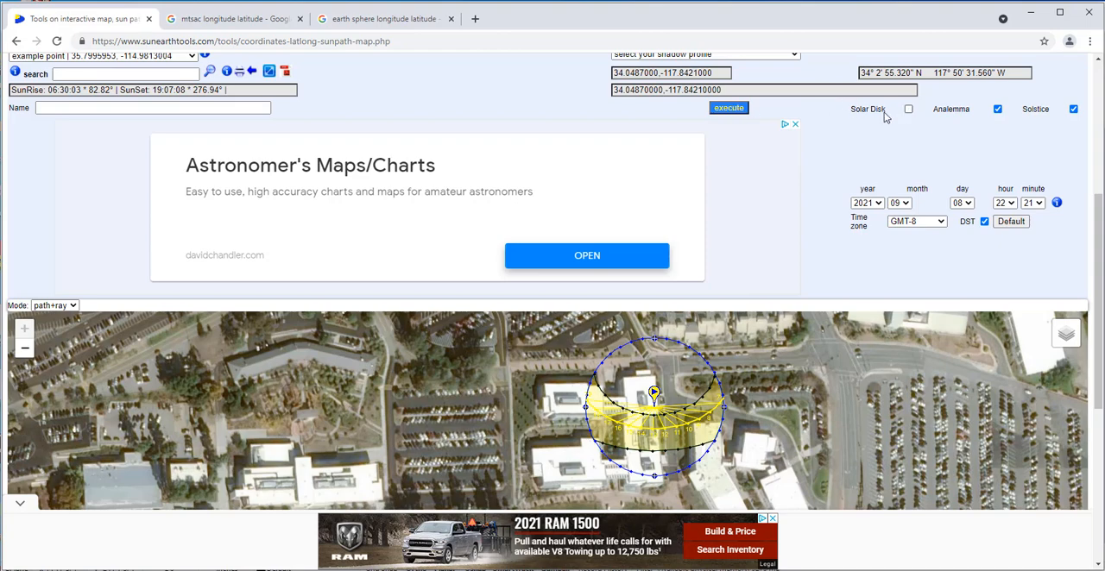
drag(653, 393, 548, 497)
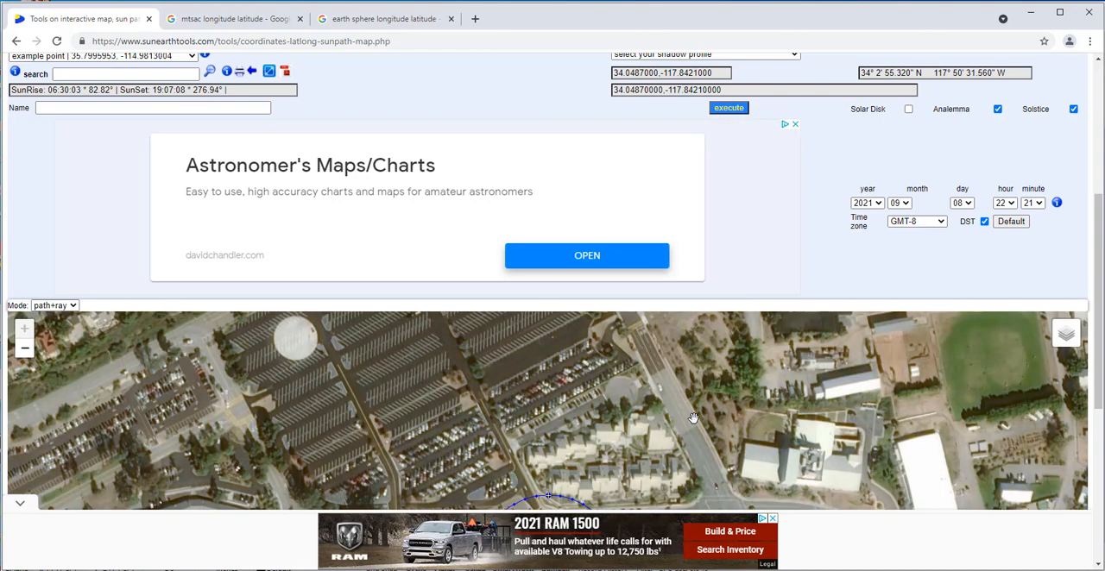
scroll(down, 3)
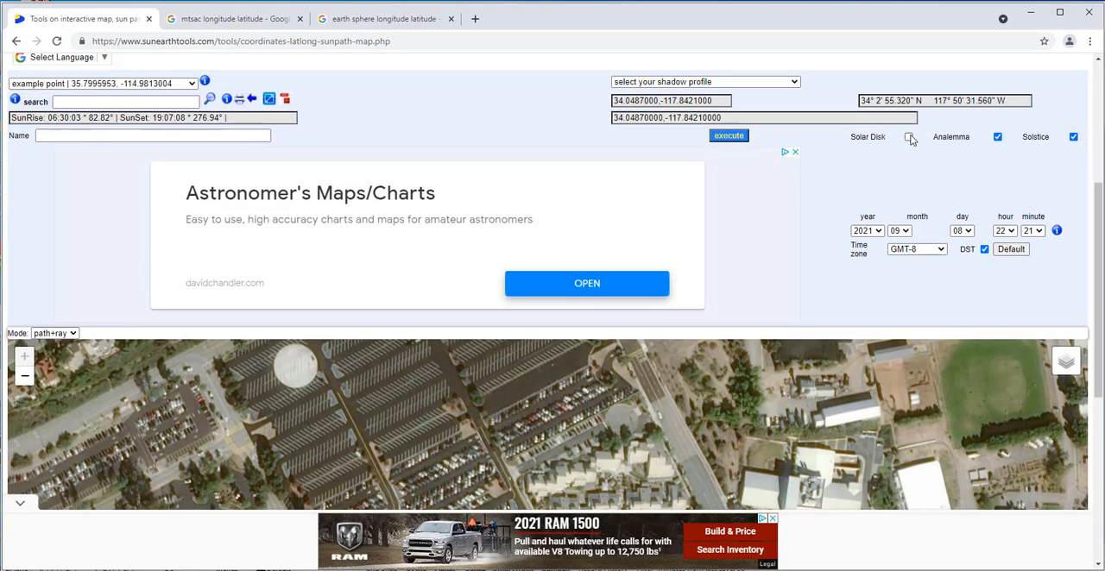
click(908, 136)
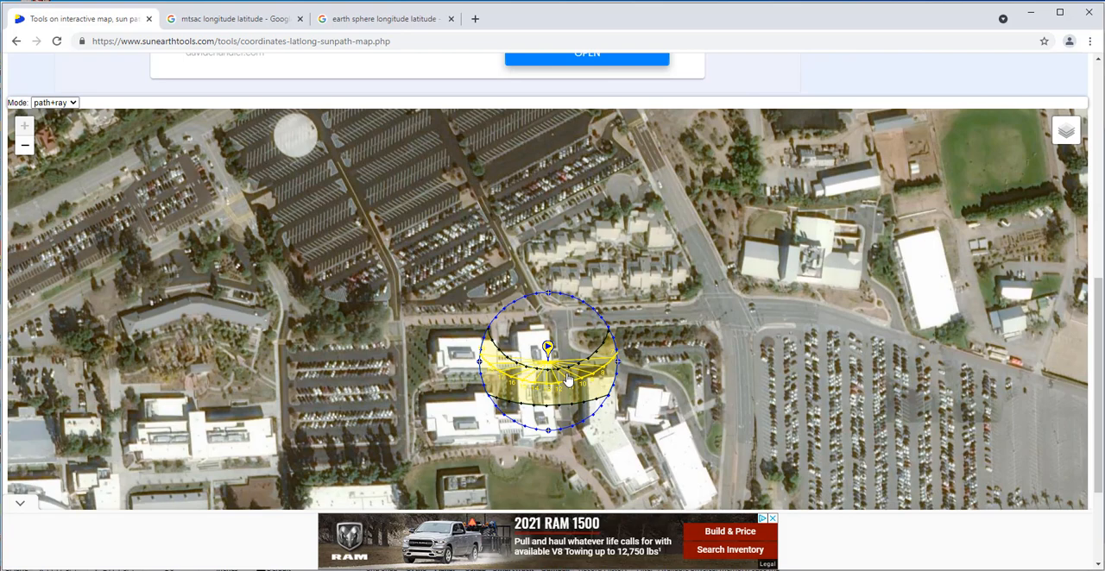
mouse_move(1006, 365)
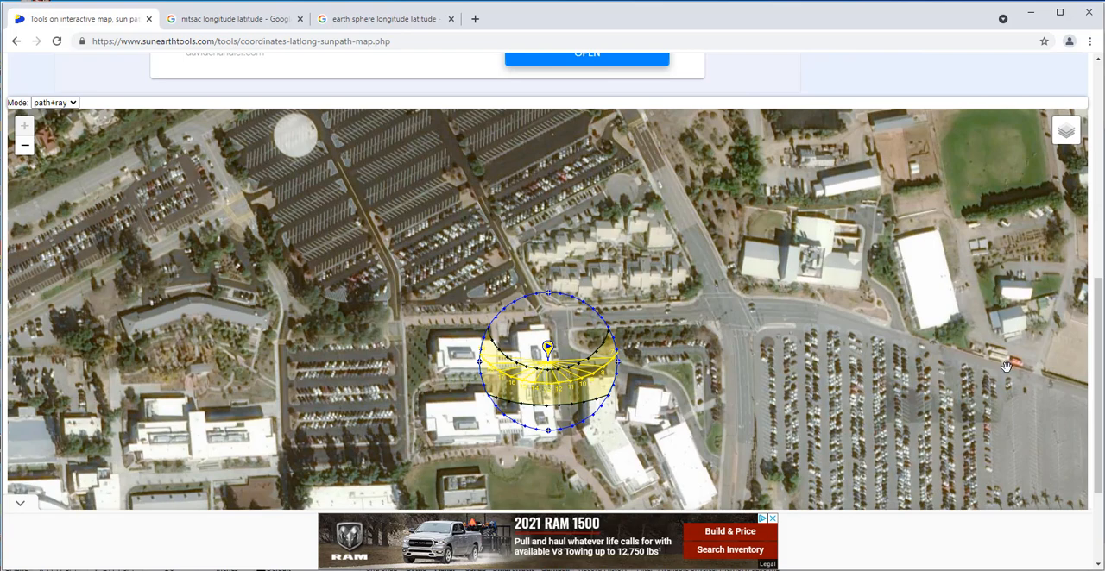
Re-centre the map and scroll up to read sunrise 05:30:03, sunset 18:07:08.
scroll(up, 3)
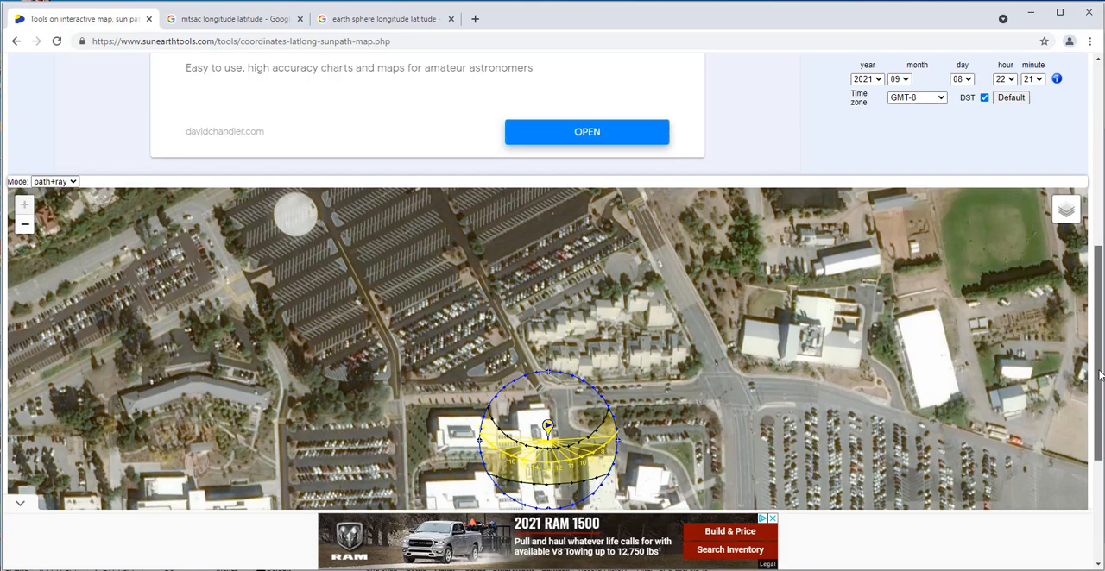
scroll(up, 3)
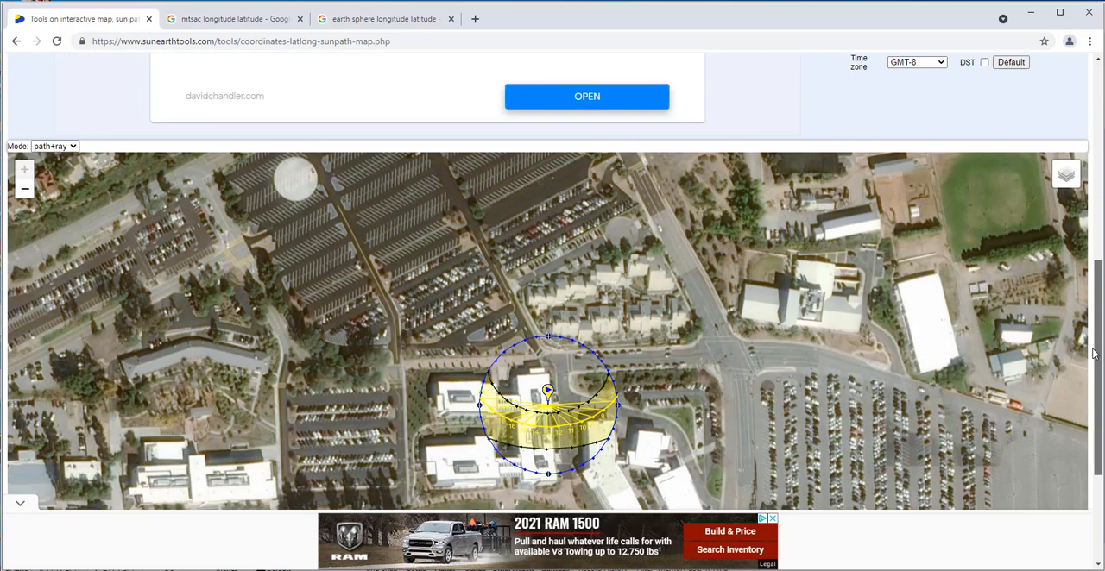
scroll(down, 3)
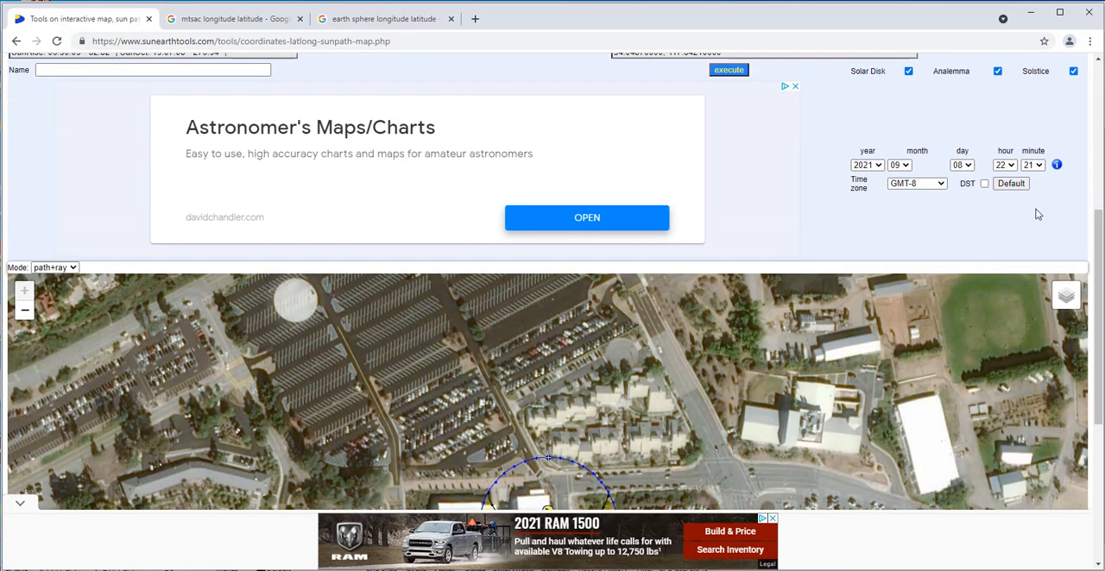
scroll(up, 3)
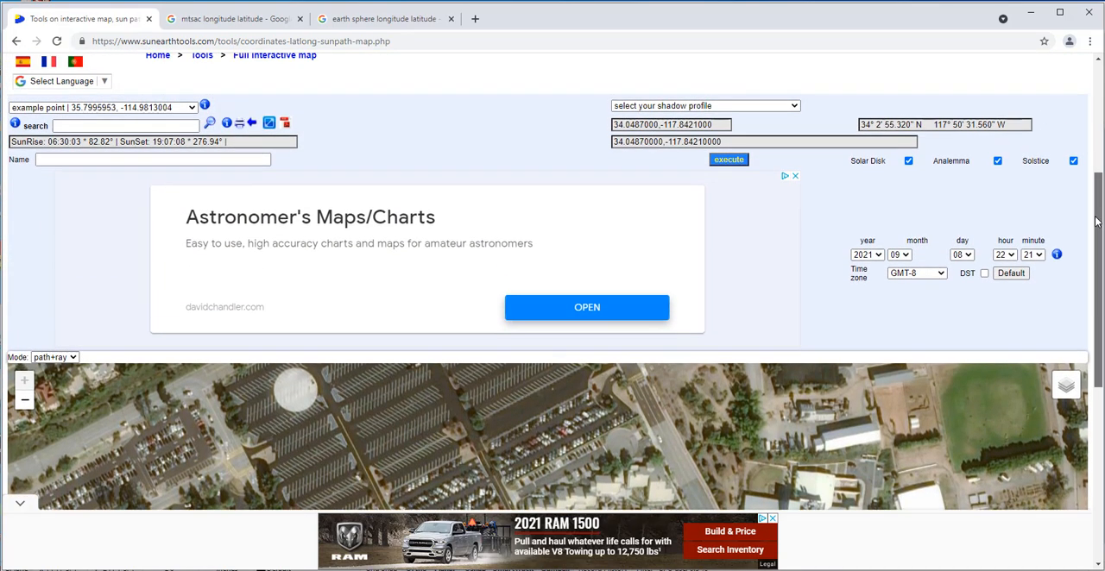
mouse_move(1001, 221)
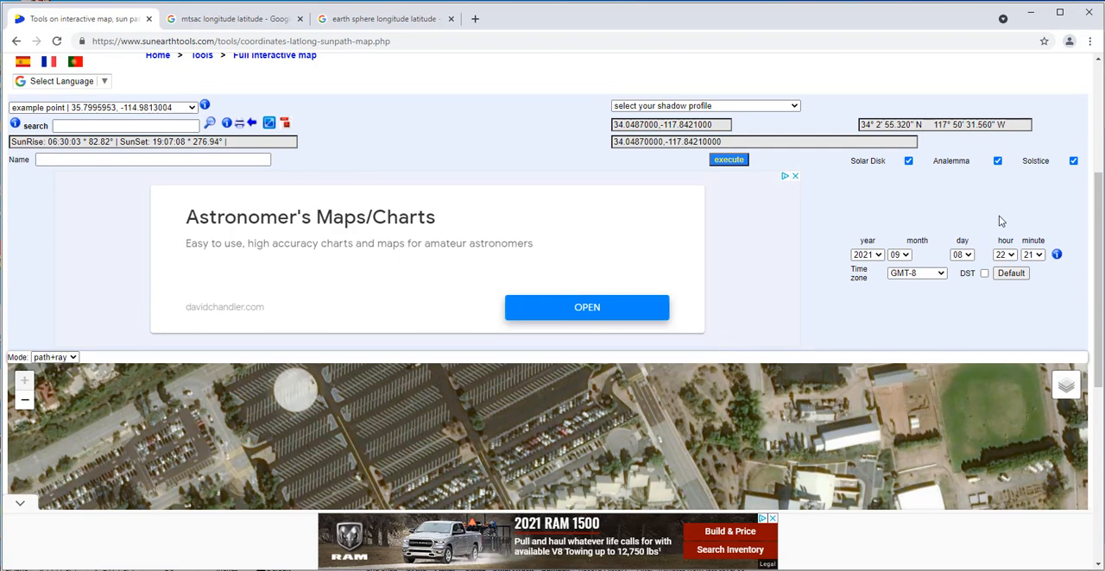
mouse_move(1001, 221)
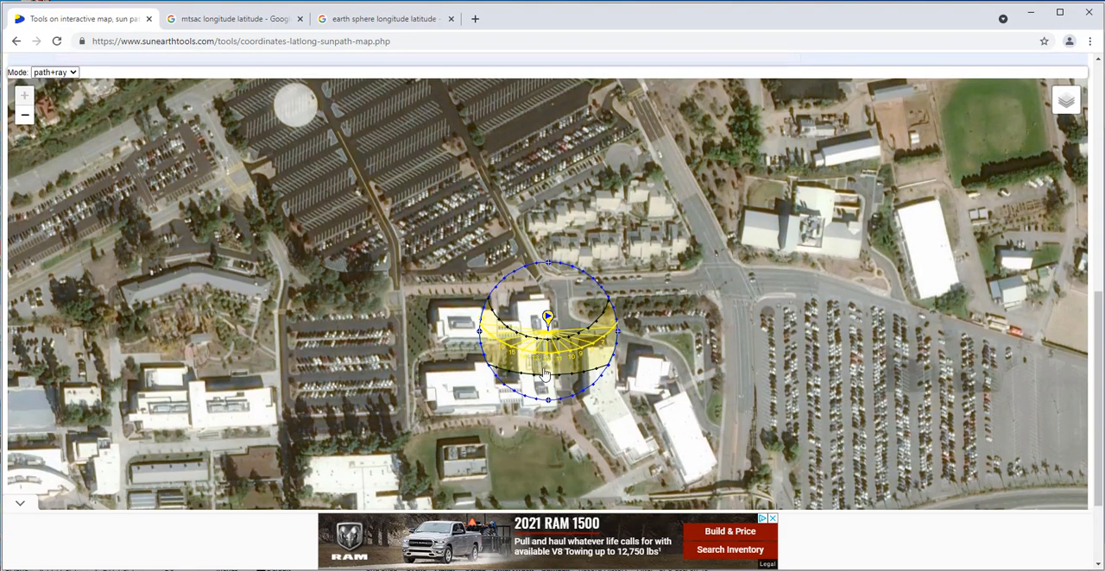
mouse_move(557, 363)
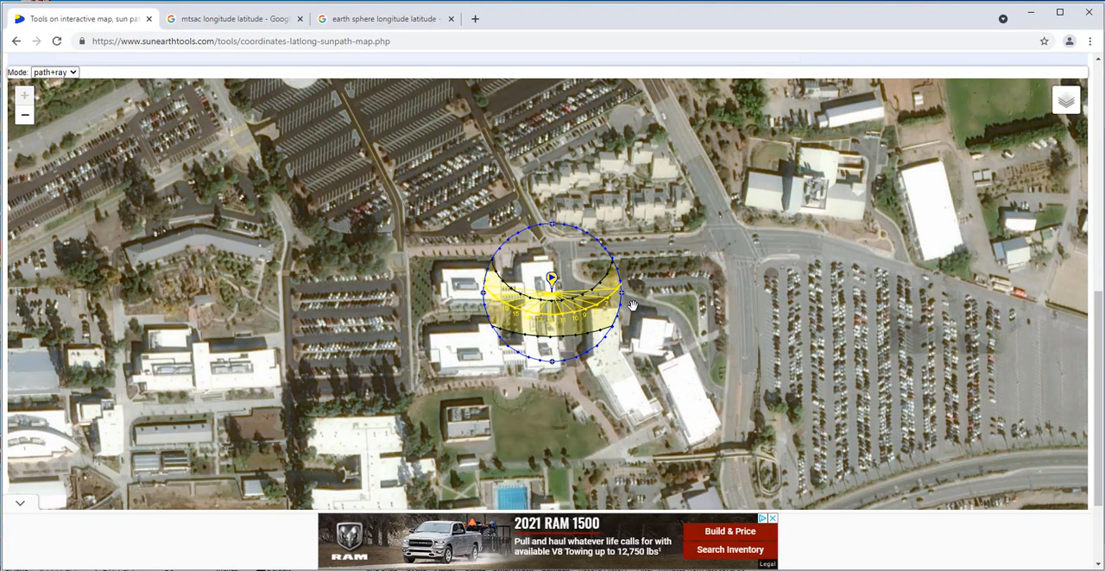
drag(635, 306, 614, 339)
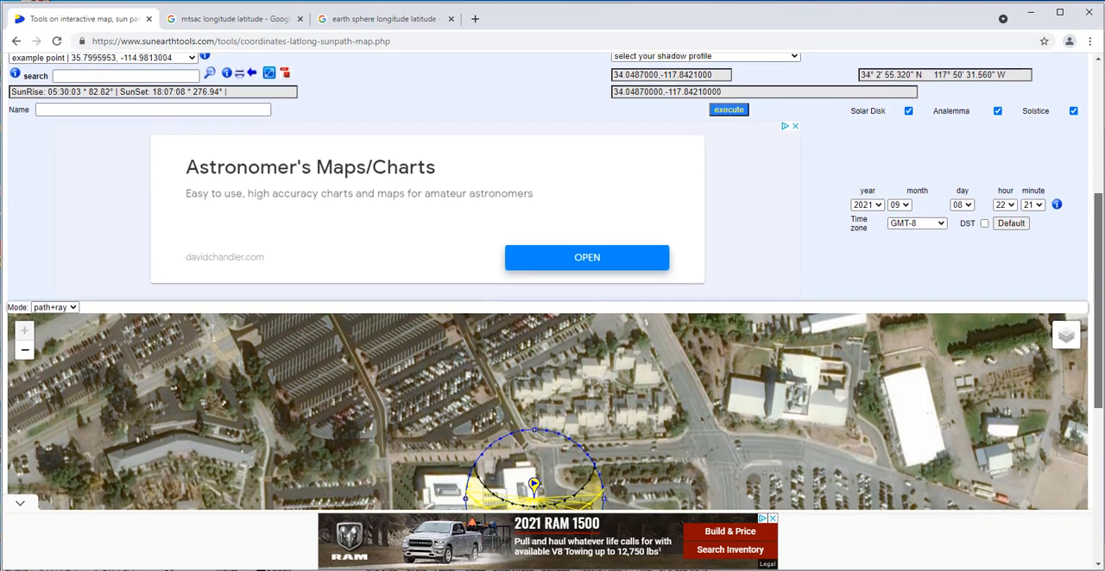
scroll(down, 3)
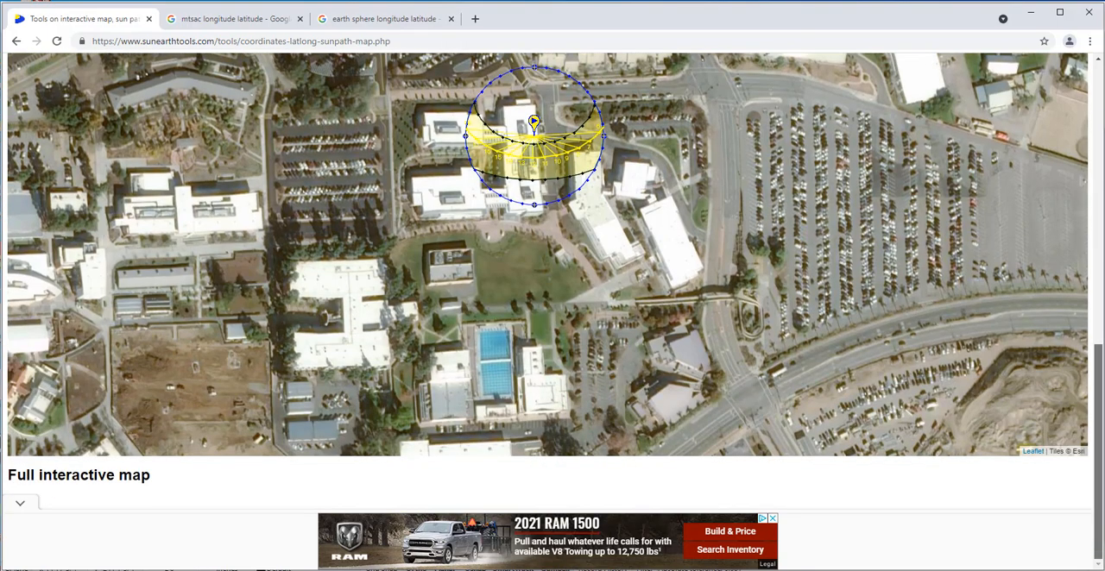
scroll(up, 3)
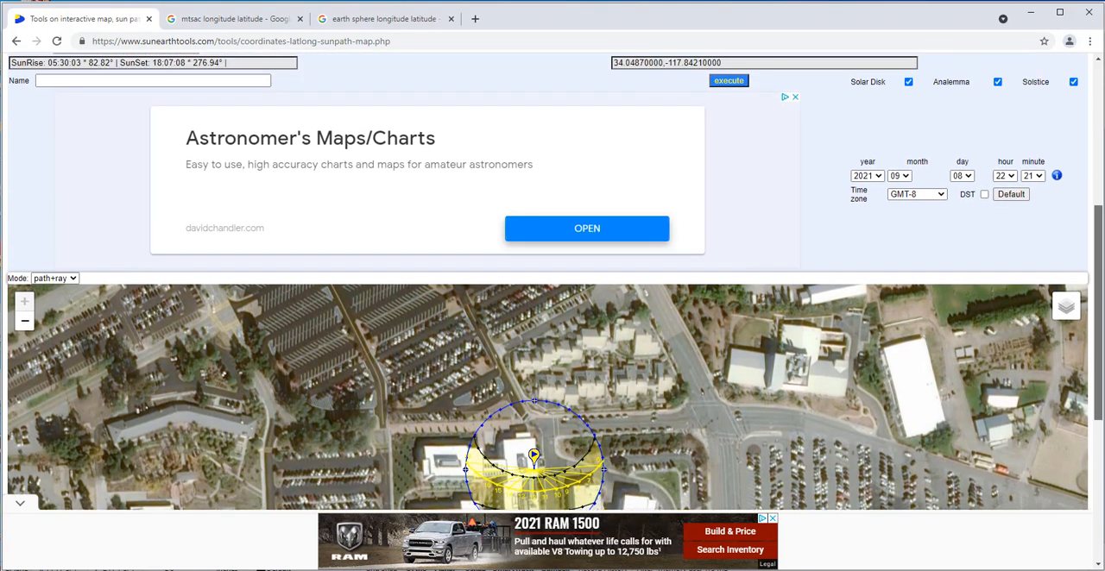
scroll(up, 3)
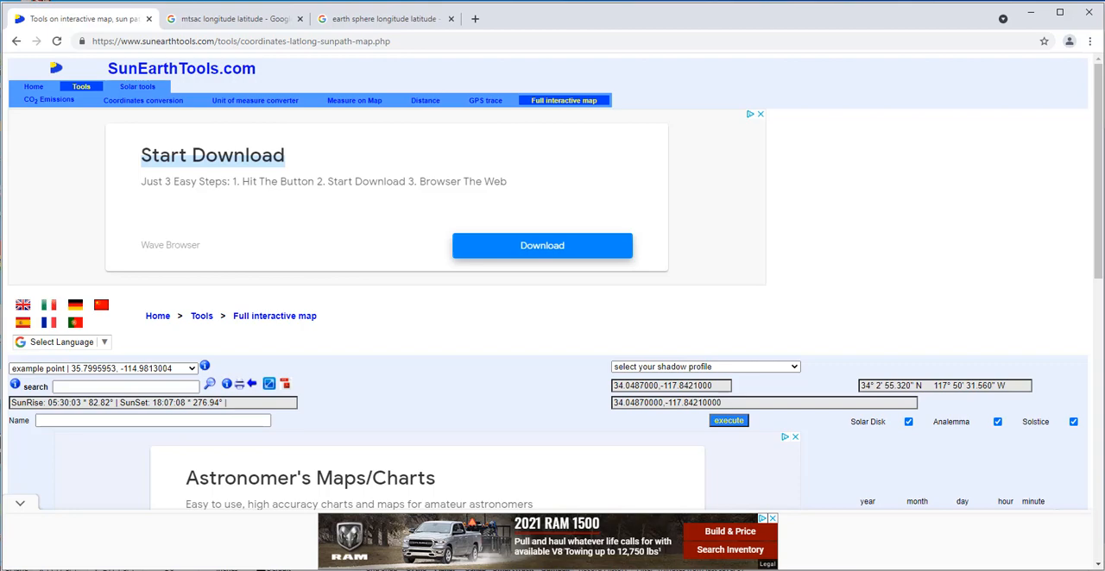
mouse_move(1100, 253)
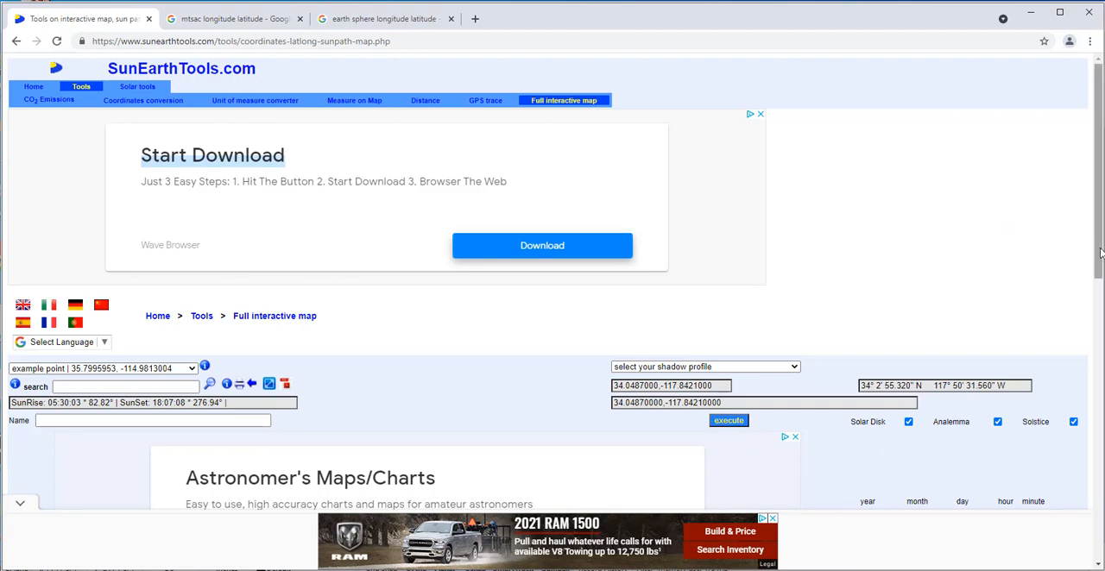
Go to the Solar tools page listing Sun Position and Photovoltaic tools.
scroll(down, 3)
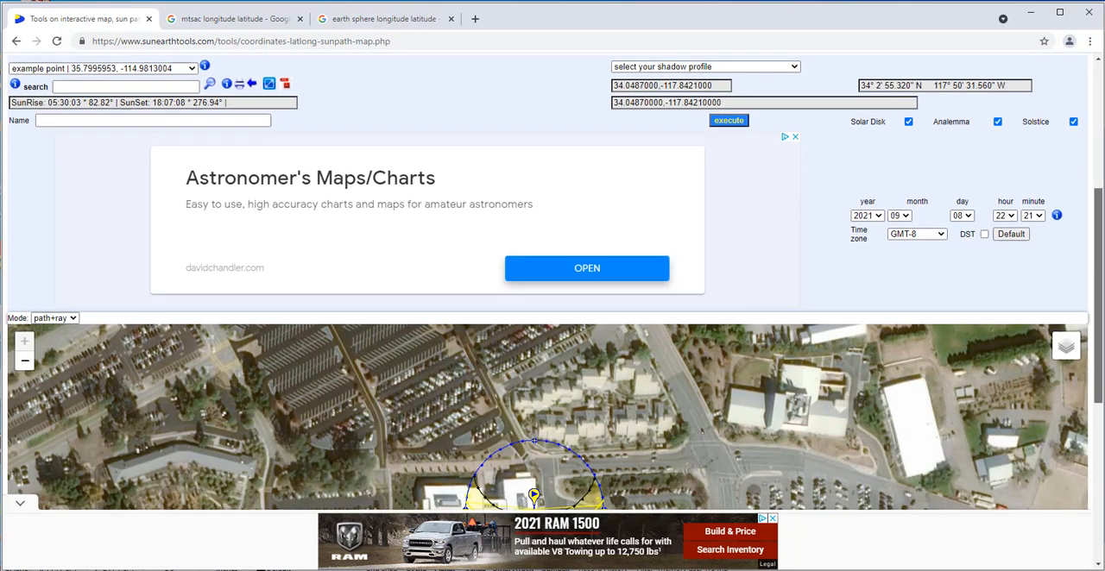
scroll(up, 3)
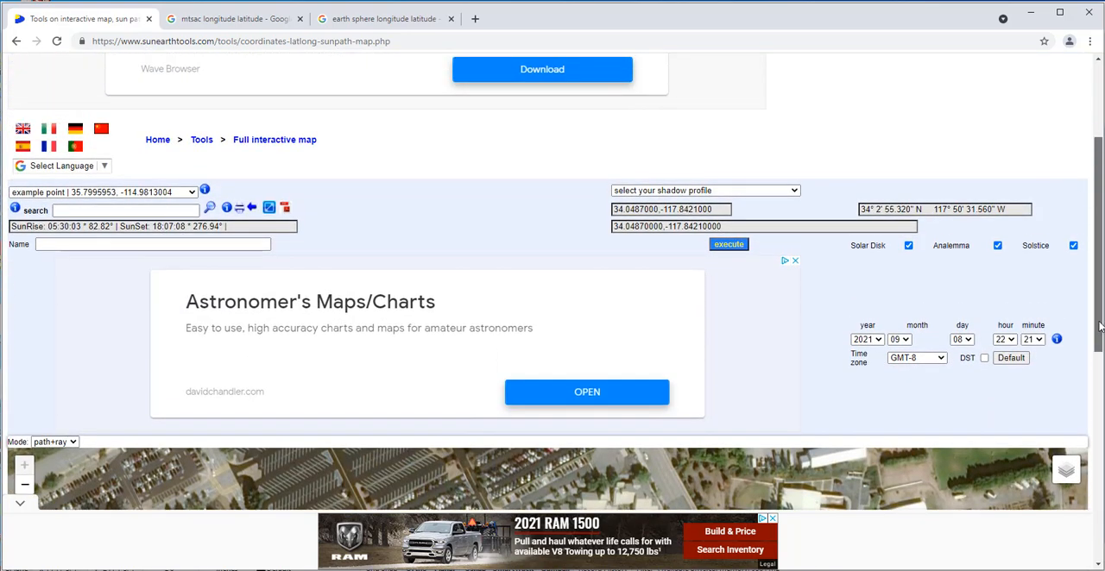
scroll(up, 3)
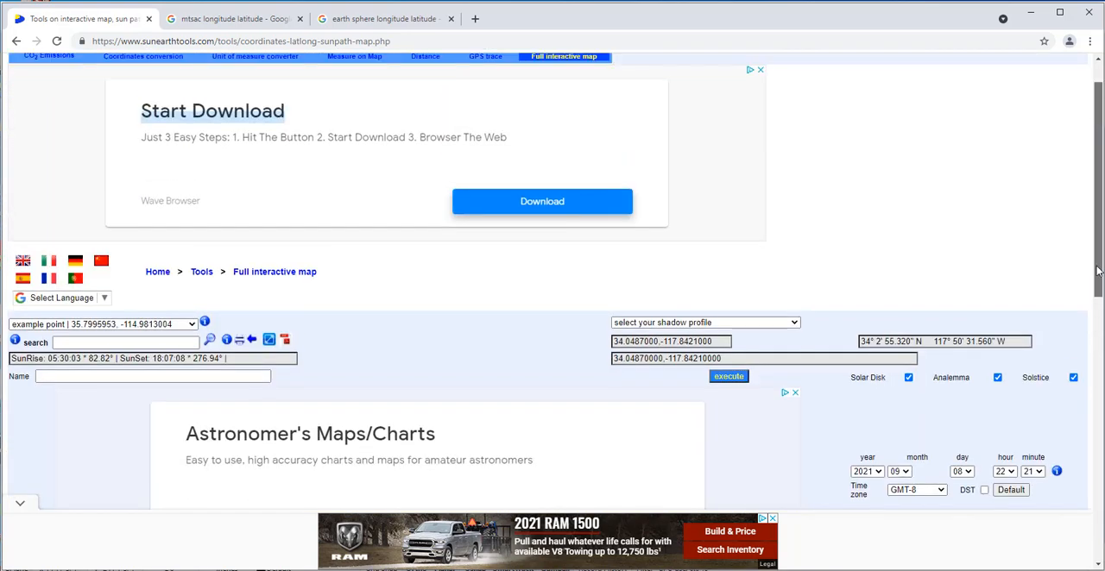
scroll(up, 3)
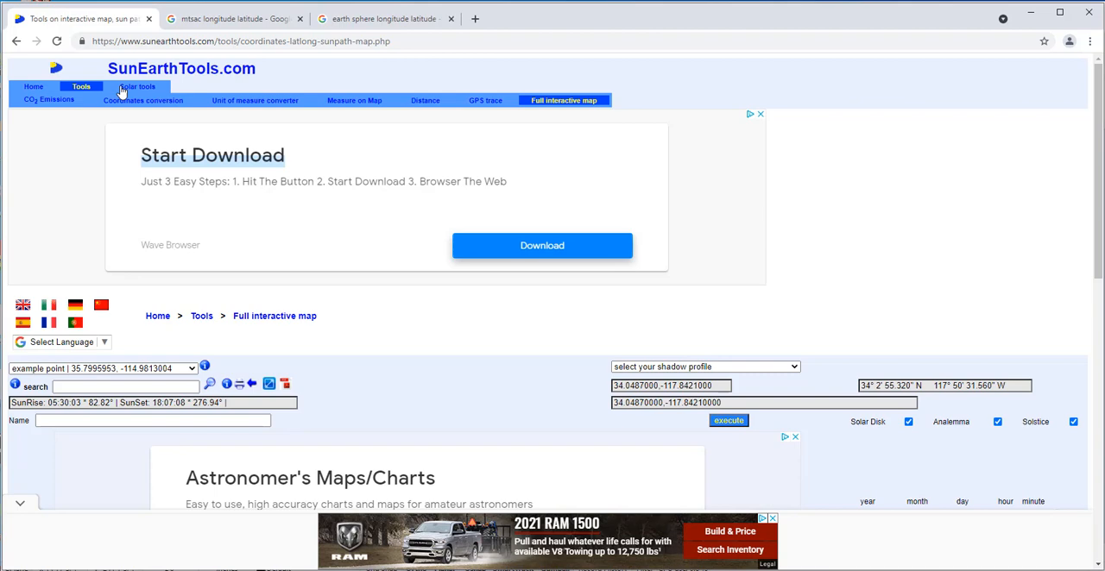
mouse_move(137, 86)
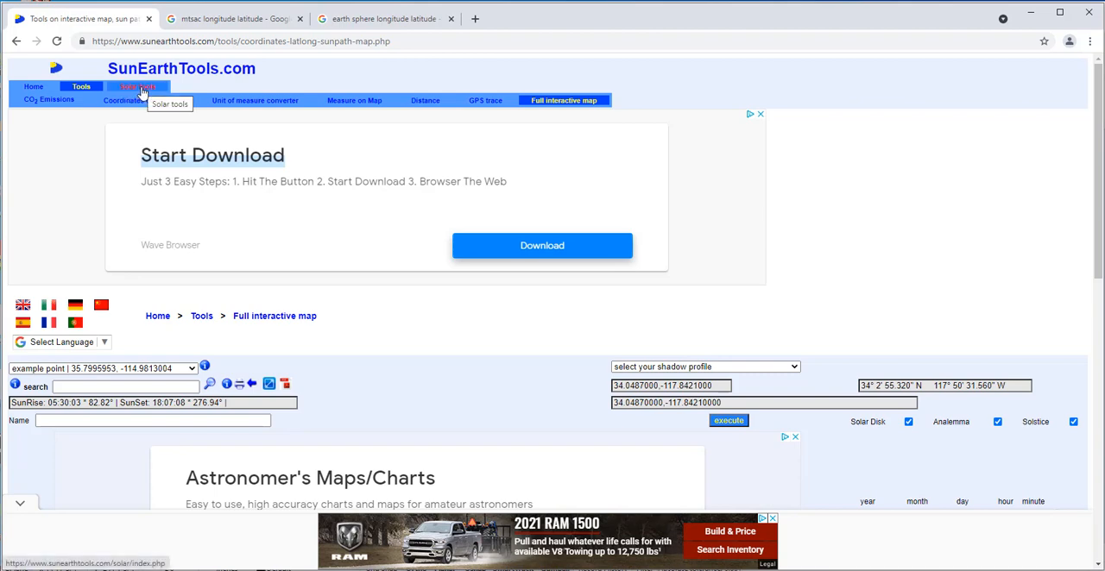
click(137, 87)
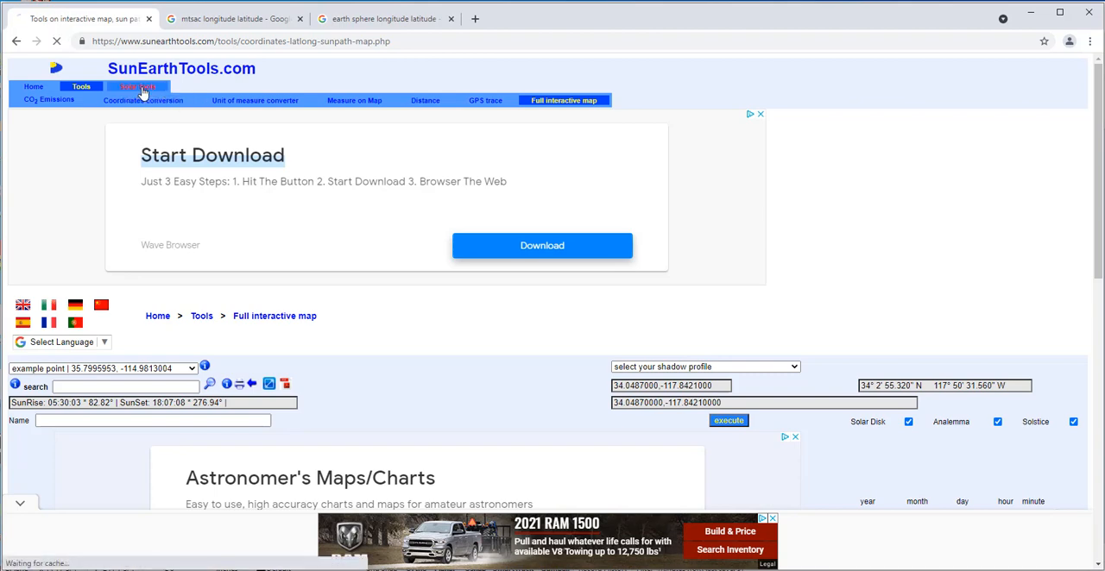
click(138, 88)
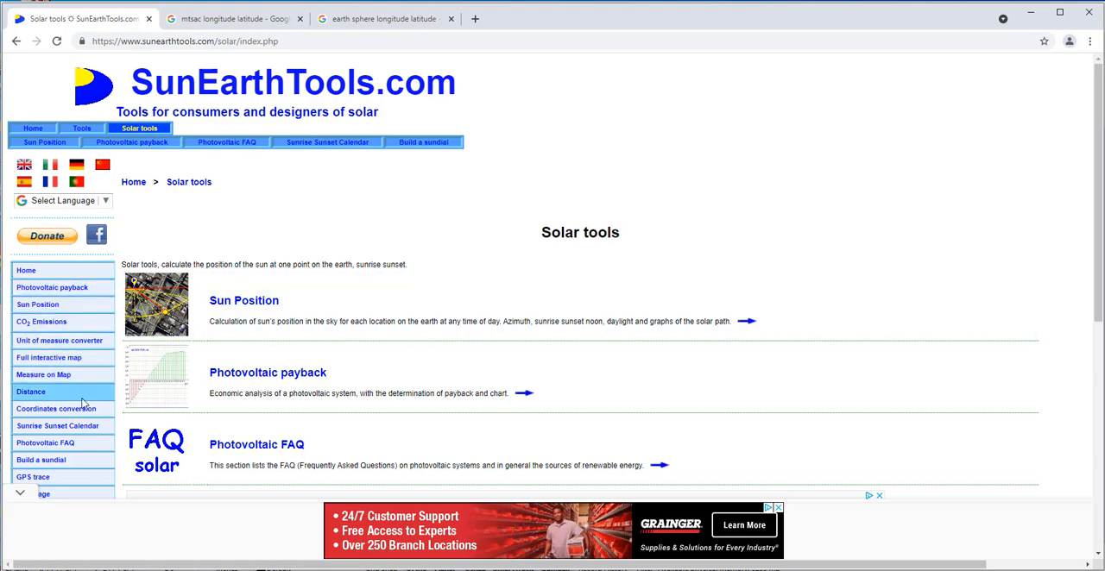
mouse_move(58, 426)
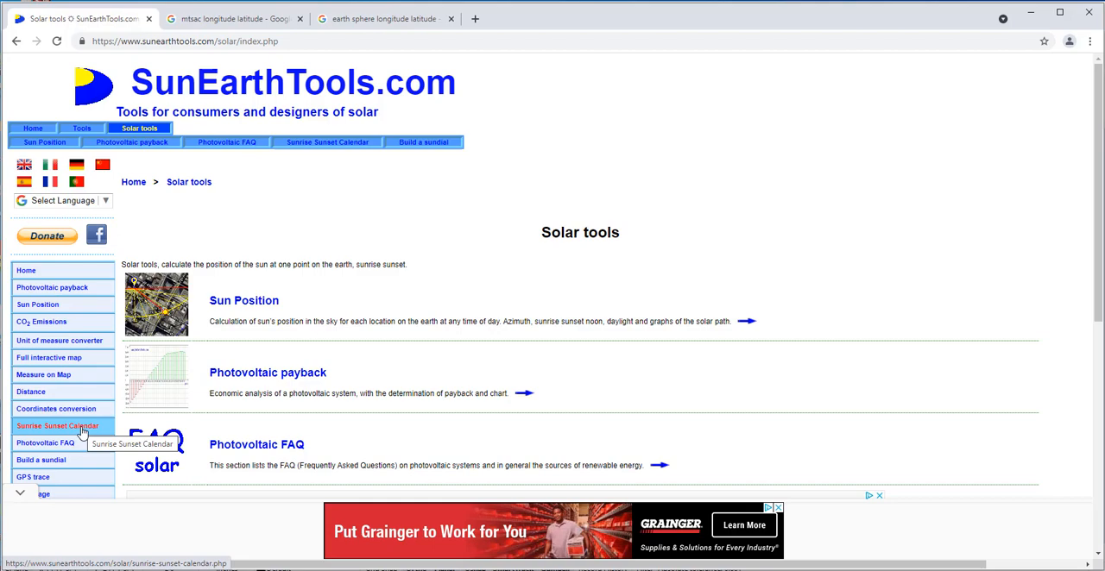
Open the Sunrise Sunset Calendar showing 2021 tables for 34.0487, -117.8421.
click(58, 426)
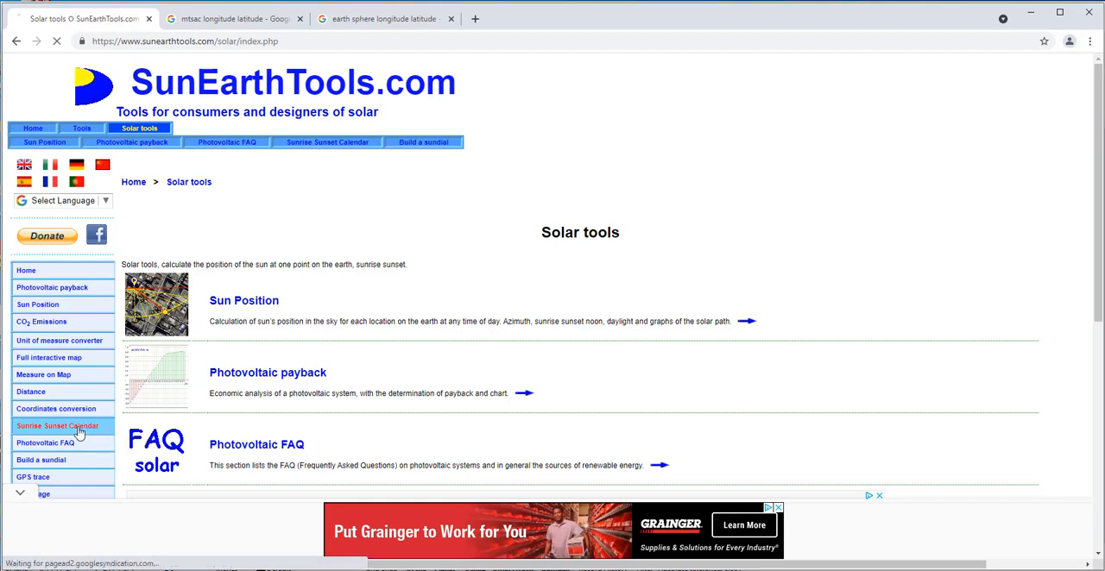
click(57, 425)
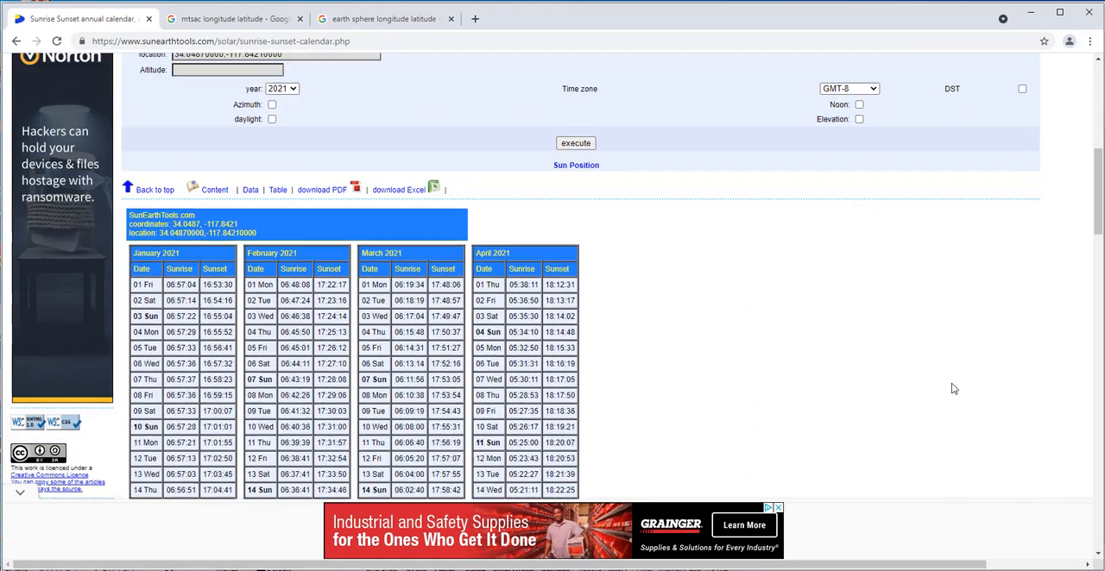
scroll(down, 3)
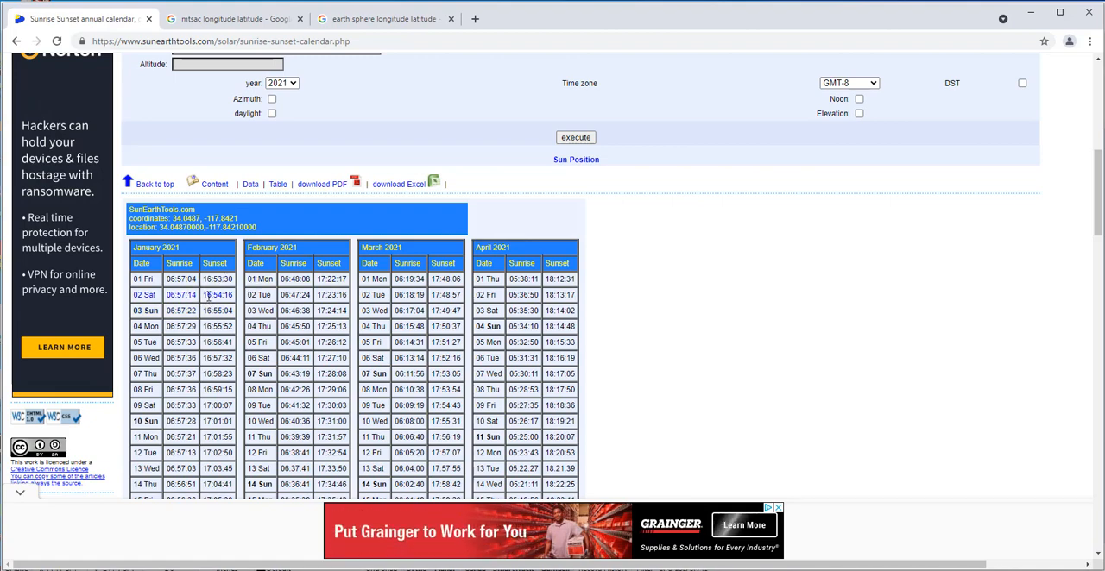
mouse_move(677, 422)
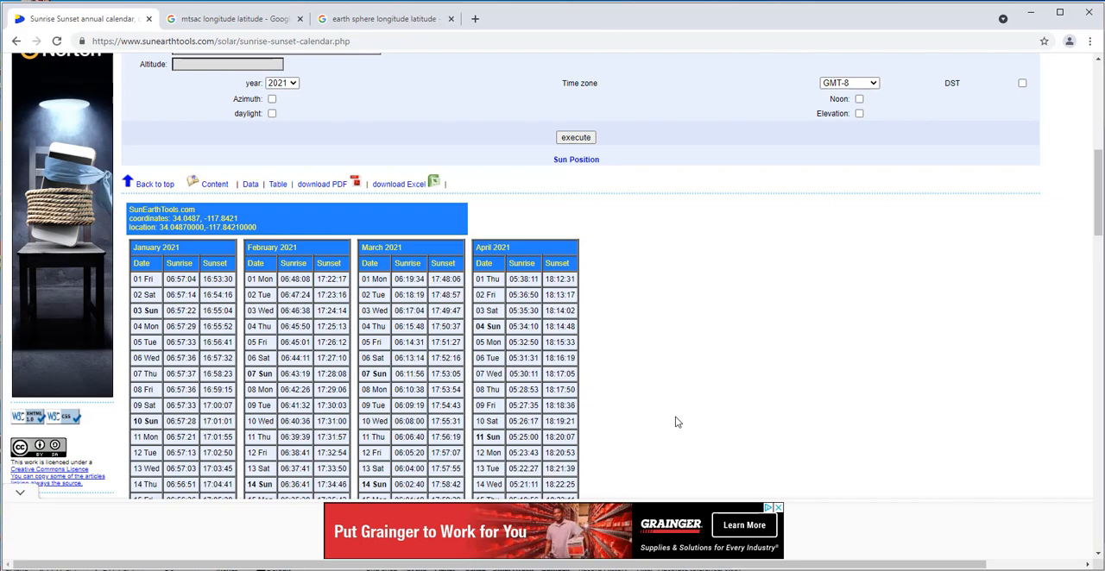
scroll(down, 3)
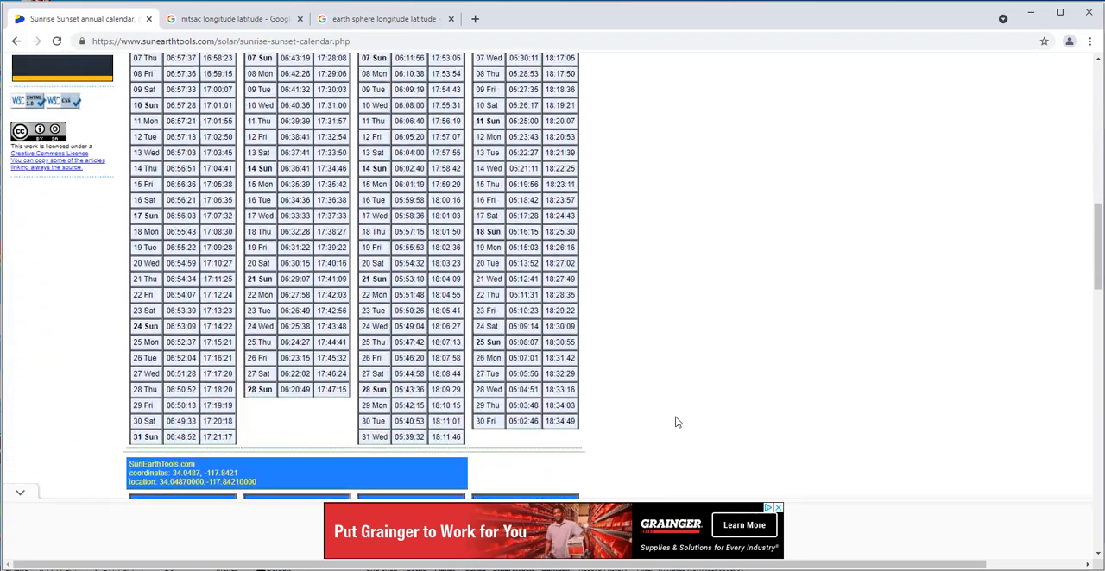
scroll(up, 3)
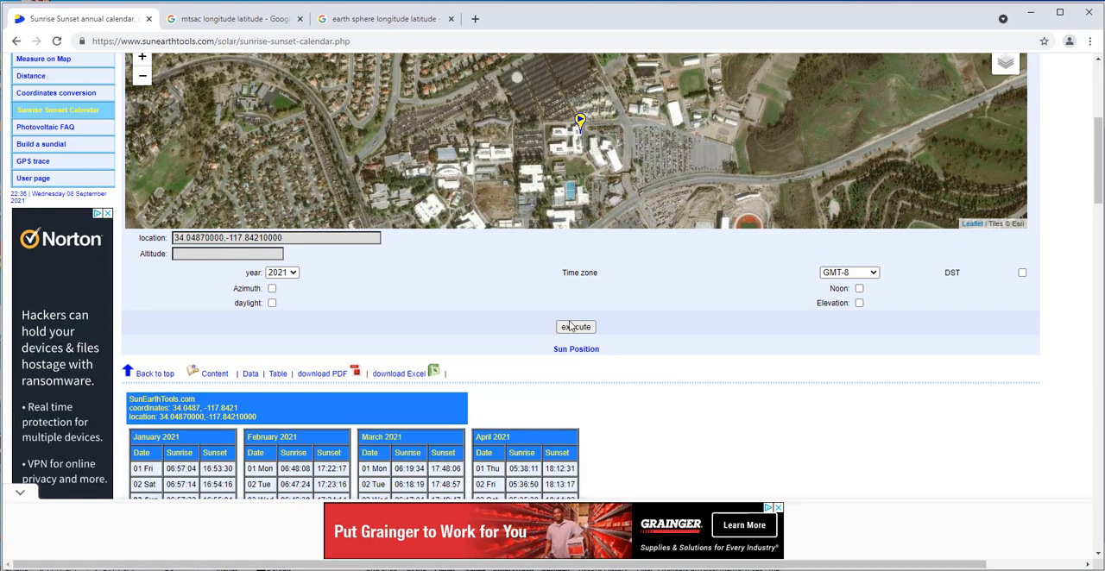
mouse_move(268, 300)
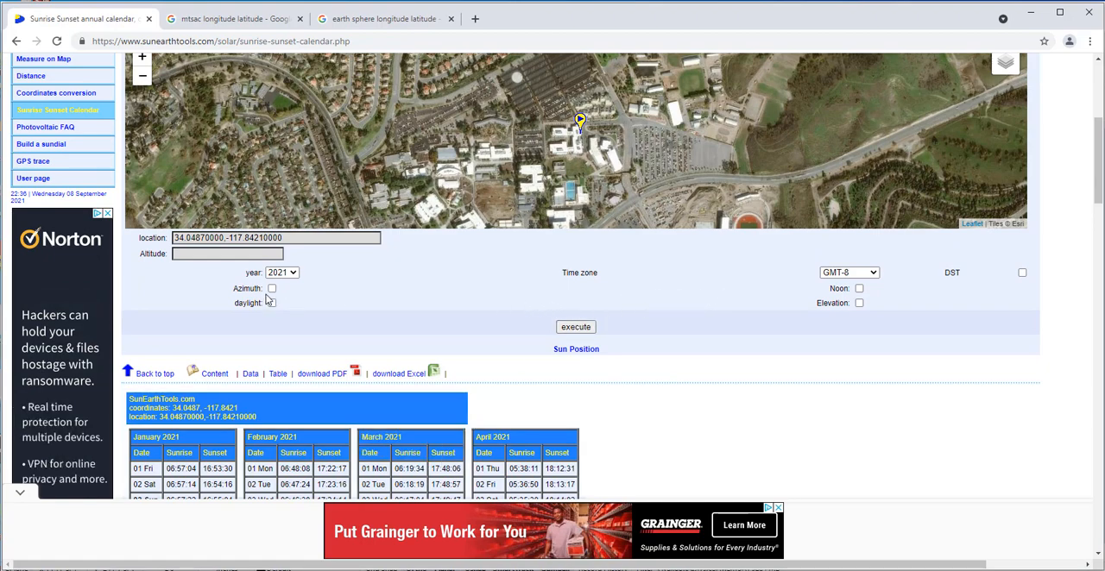
Check Azimuth, Noon and Elevation, leaving daylight and DST unchecked.
click(272, 288)
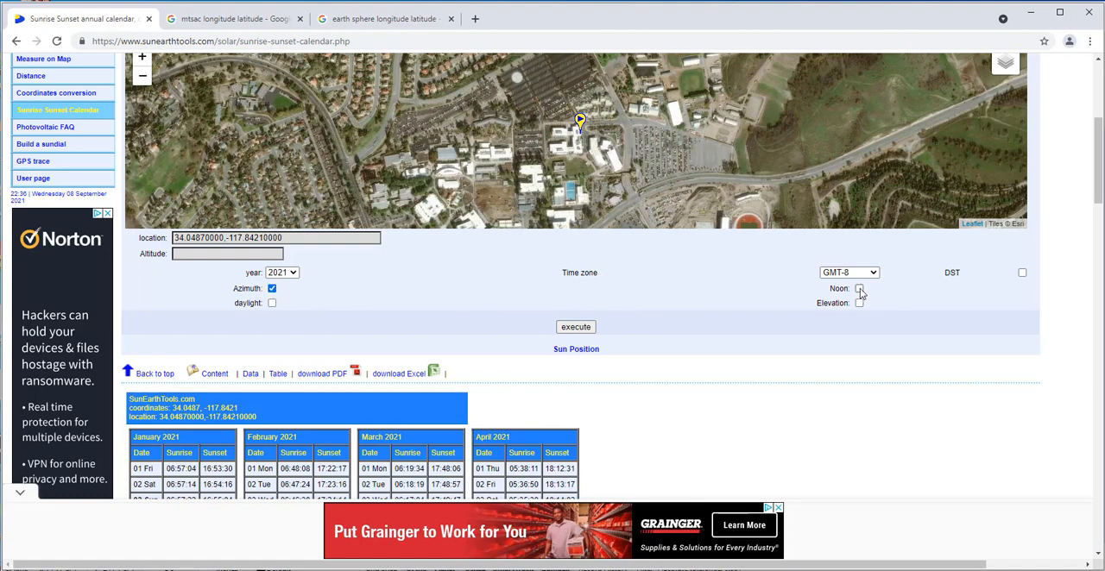
click(859, 288)
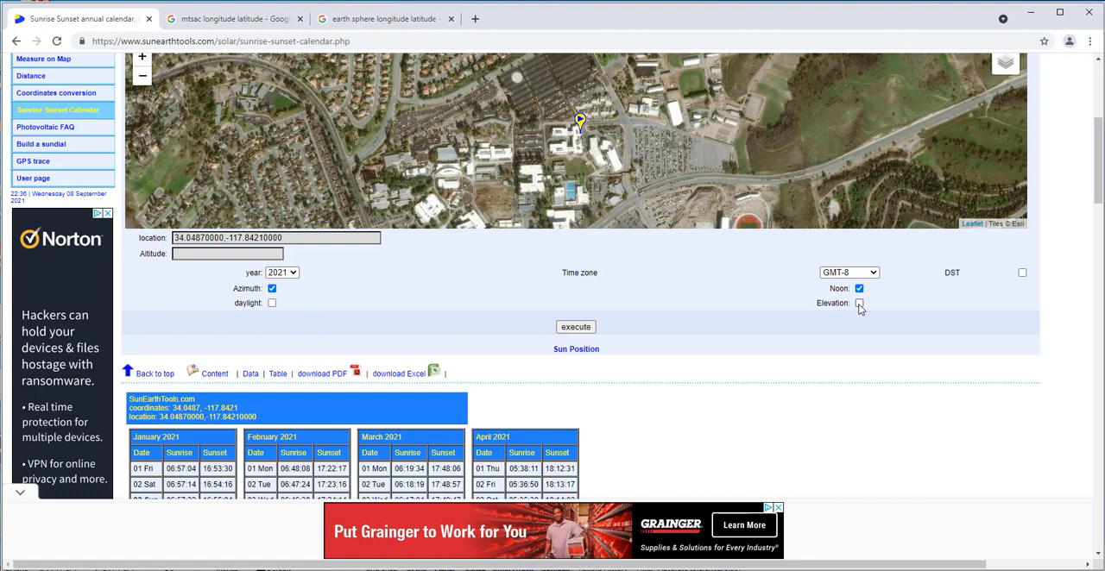
click(859, 303)
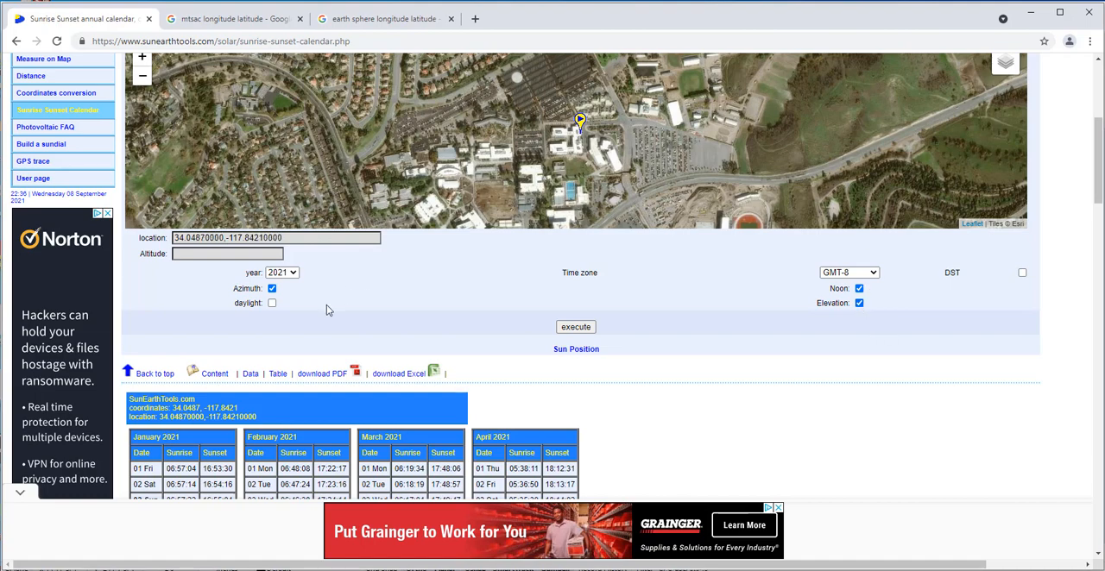
mouse_move(906, 348)
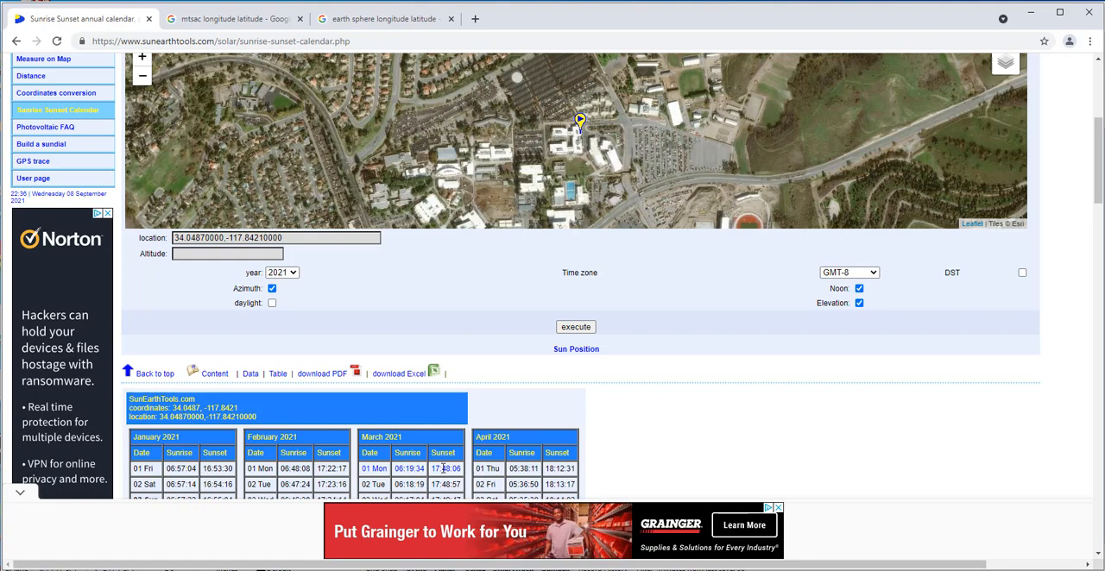
mouse_move(461, 475)
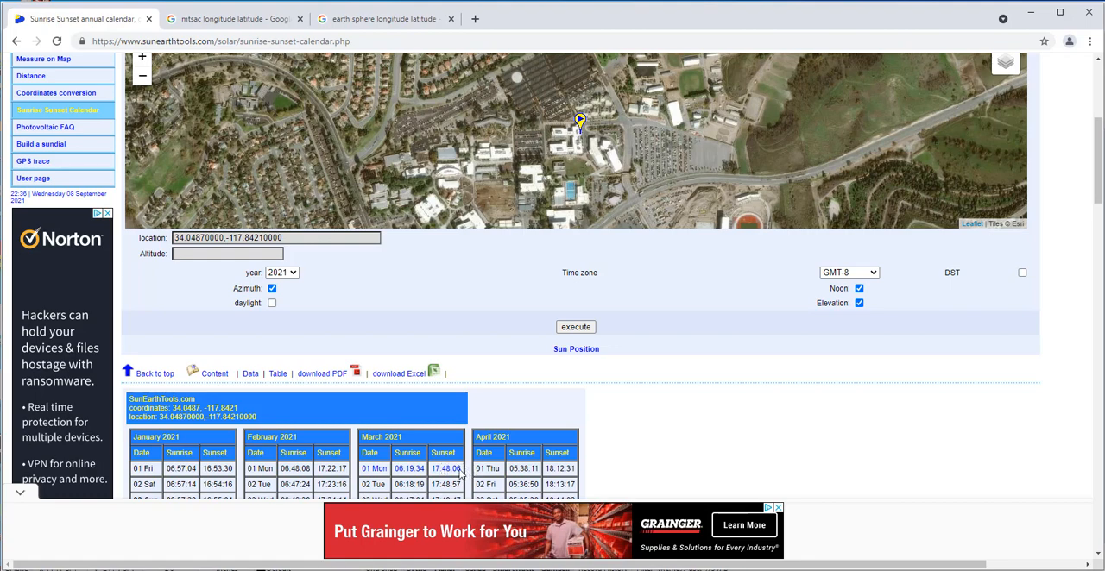
mouse_move(699, 348)
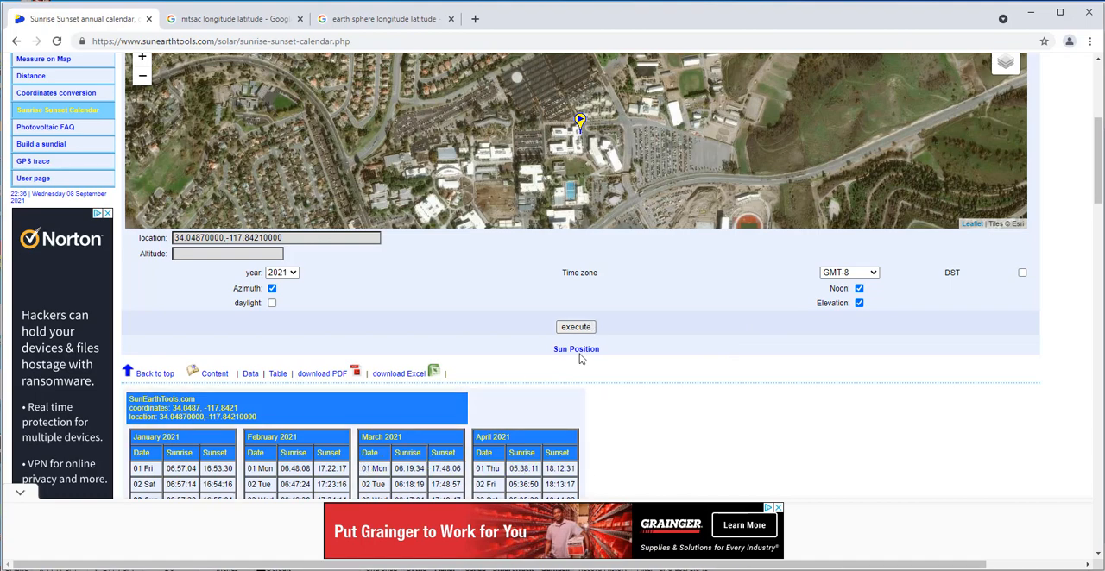
Execute the calendar and browse the daily azimuth, noon and elevation tables.
click(576, 326)
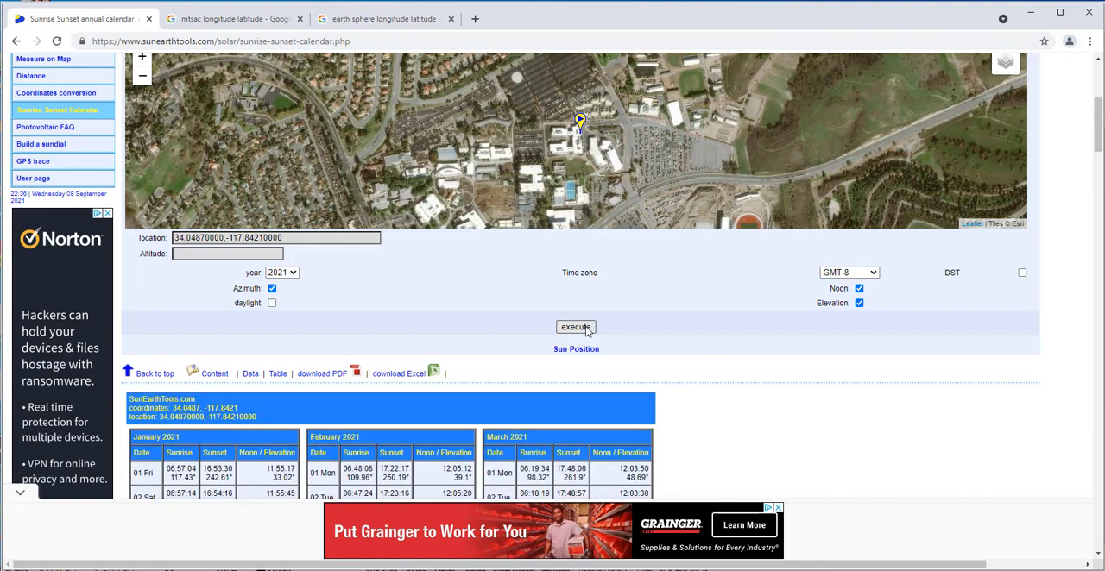
scroll(down, 3)
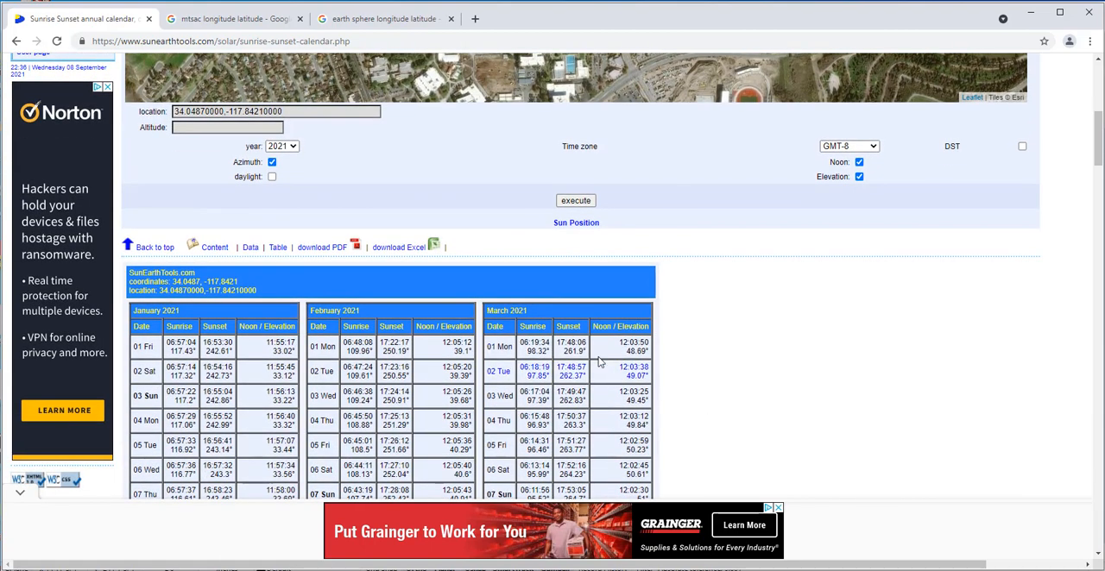
mouse_move(533, 366)
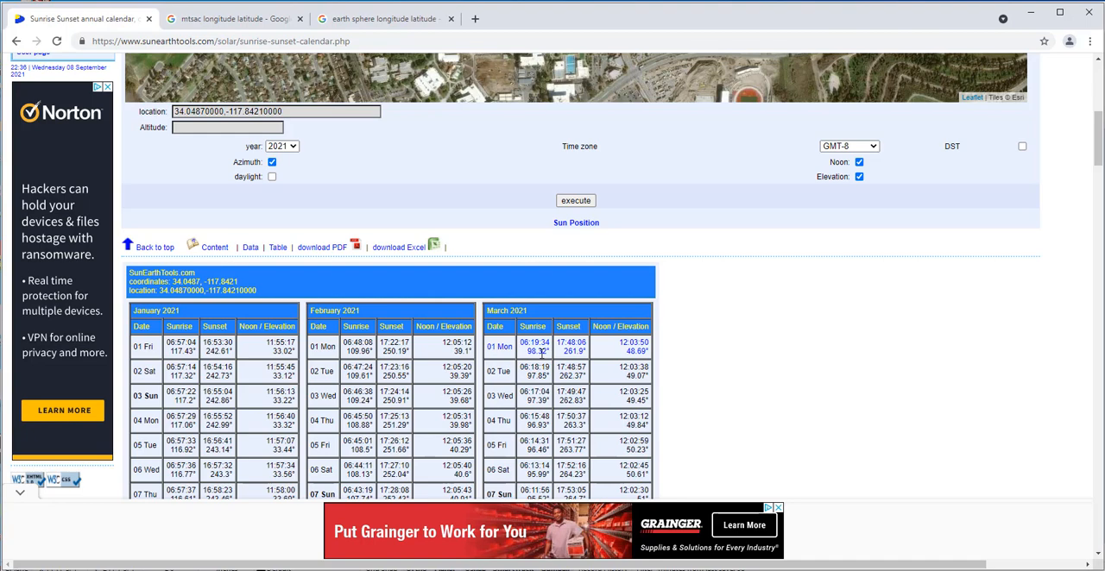
mouse_move(540, 360)
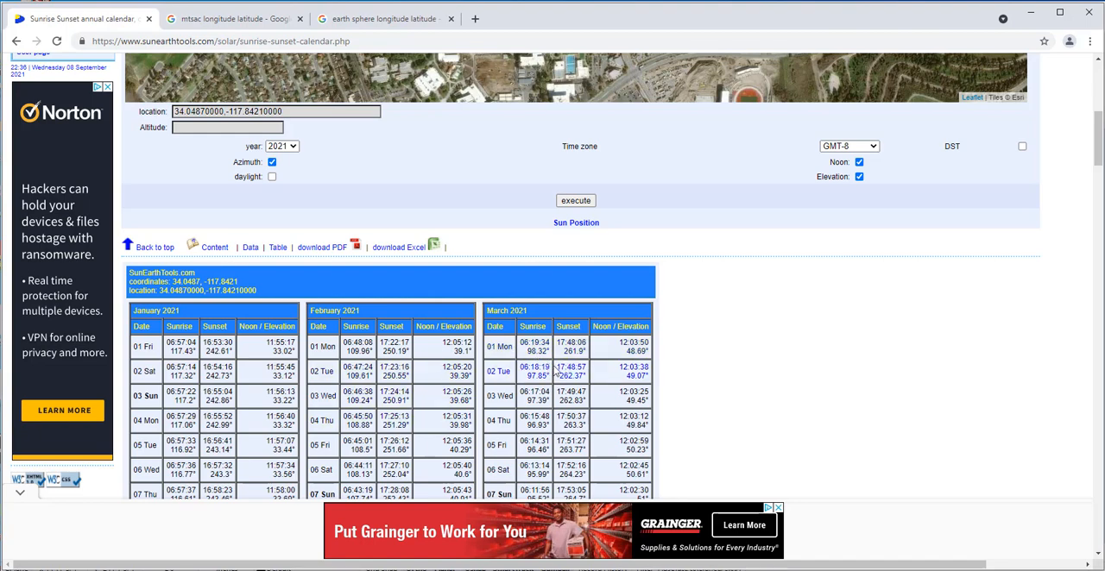
mouse_move(565, 375)
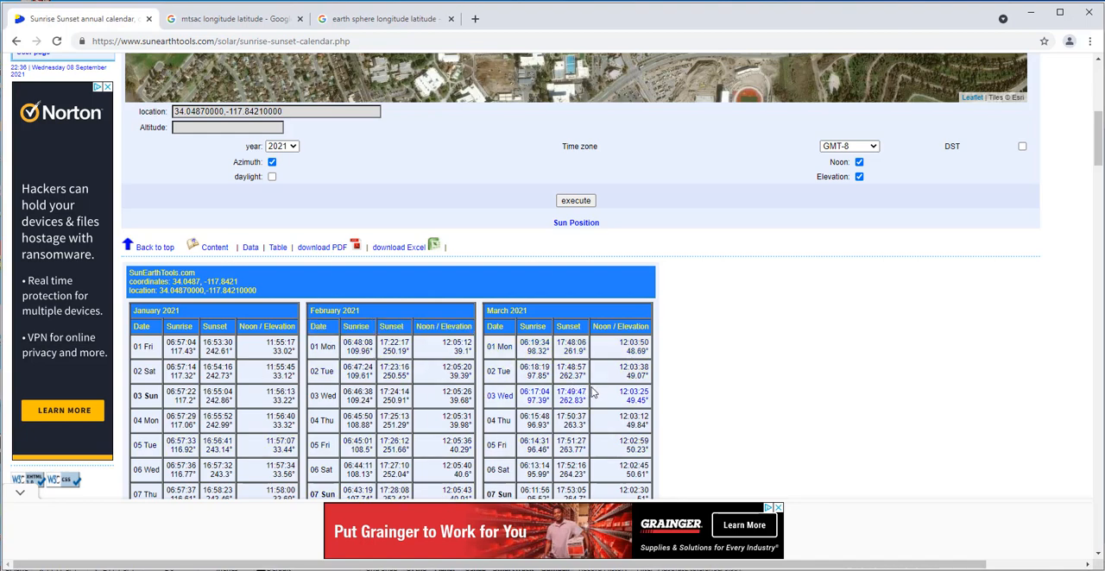
mouse_move(671, 389)
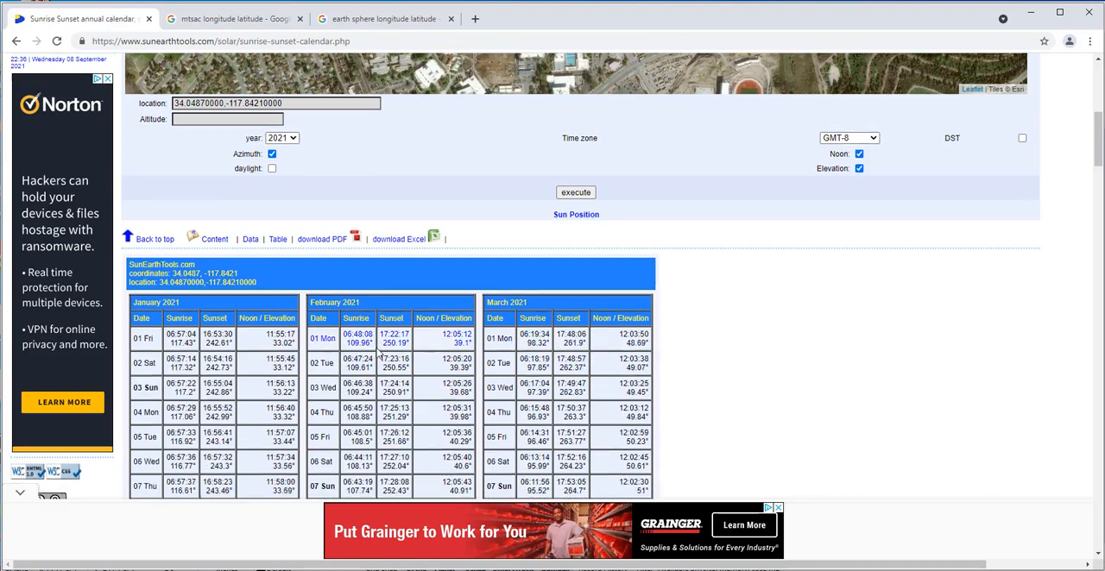
scroll(down, 3)
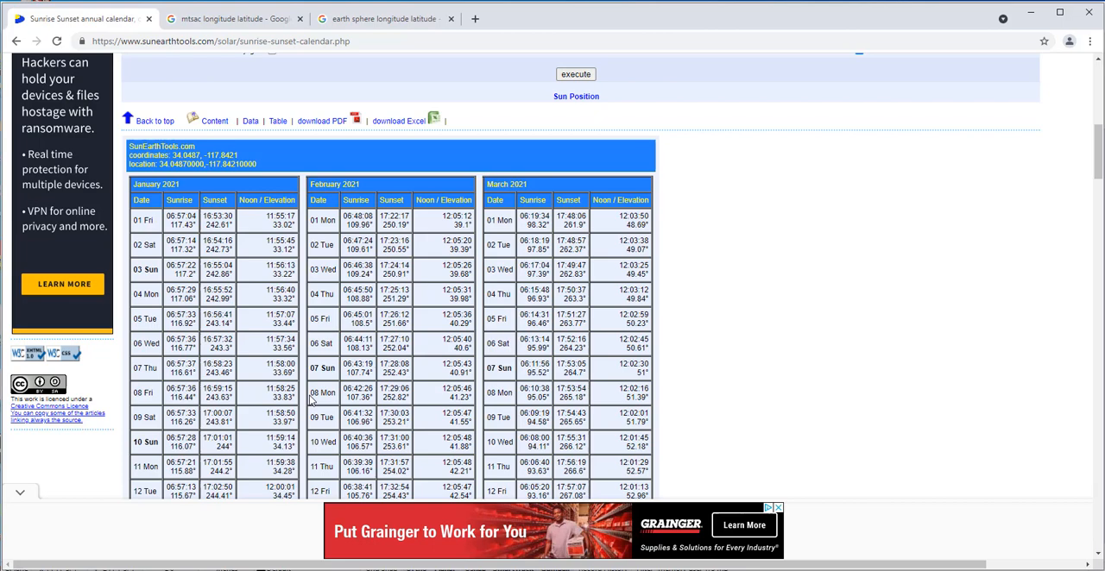
mouse_move(862, 336)
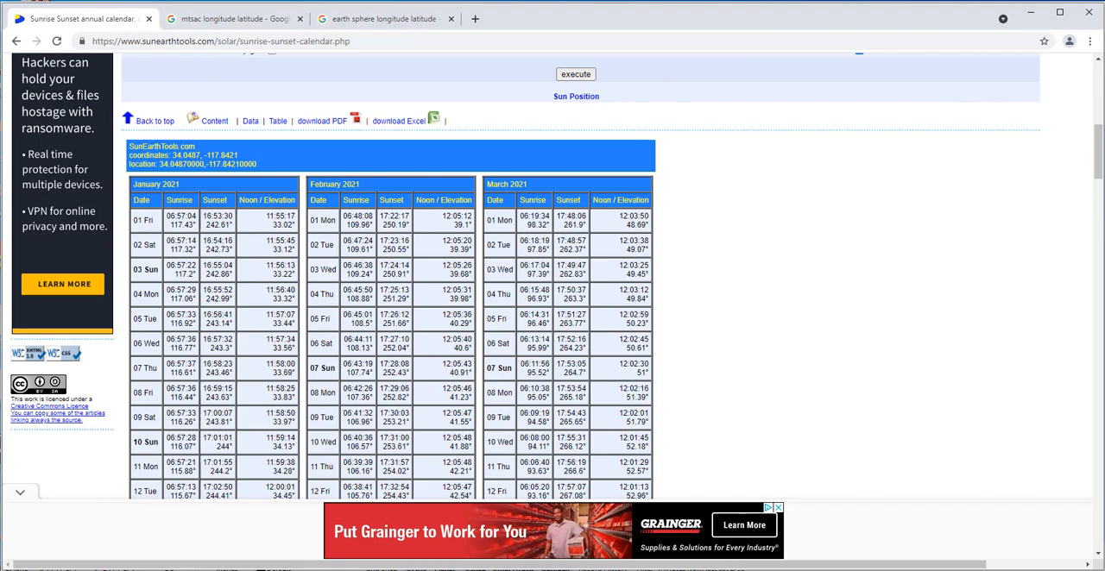
mouse_move(844, 538)
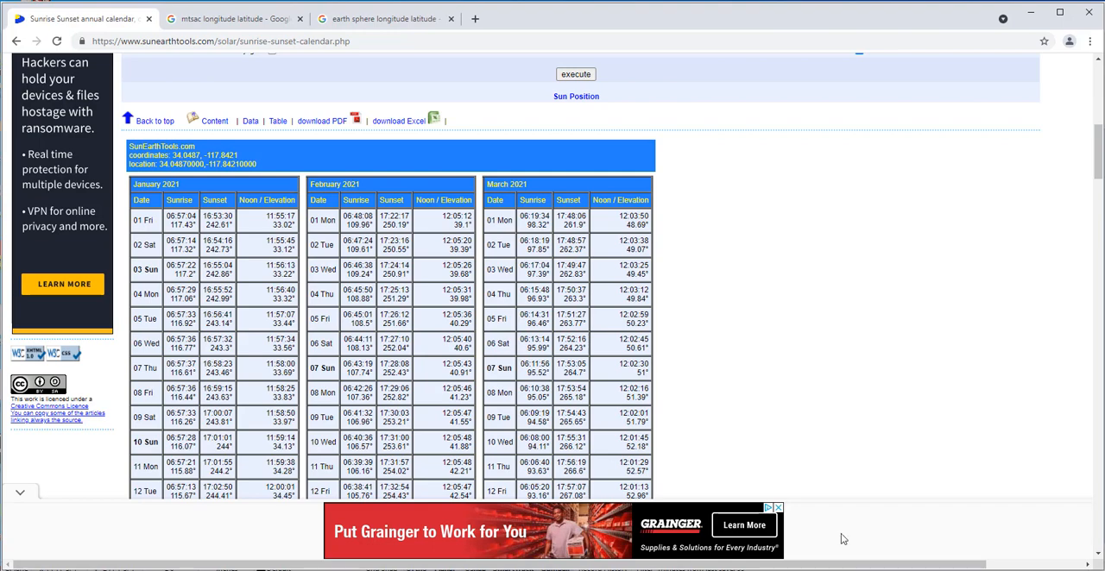